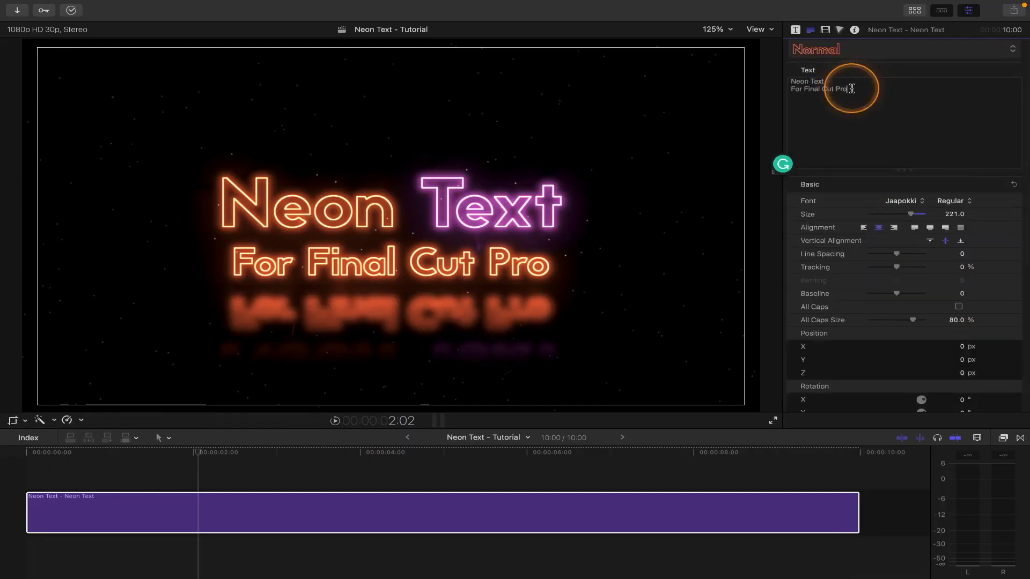
Bring up the Titles and Generators browser from the toolbar
{"action": "left_click", "coordinate": [795, 30]}
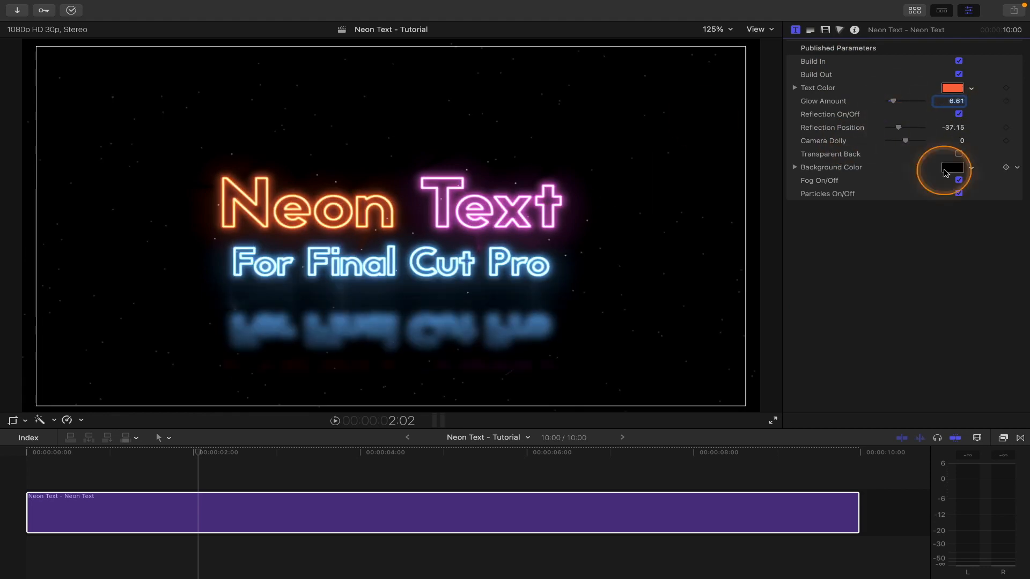
{"action": "left_click", "coordinate": [958, 153]}
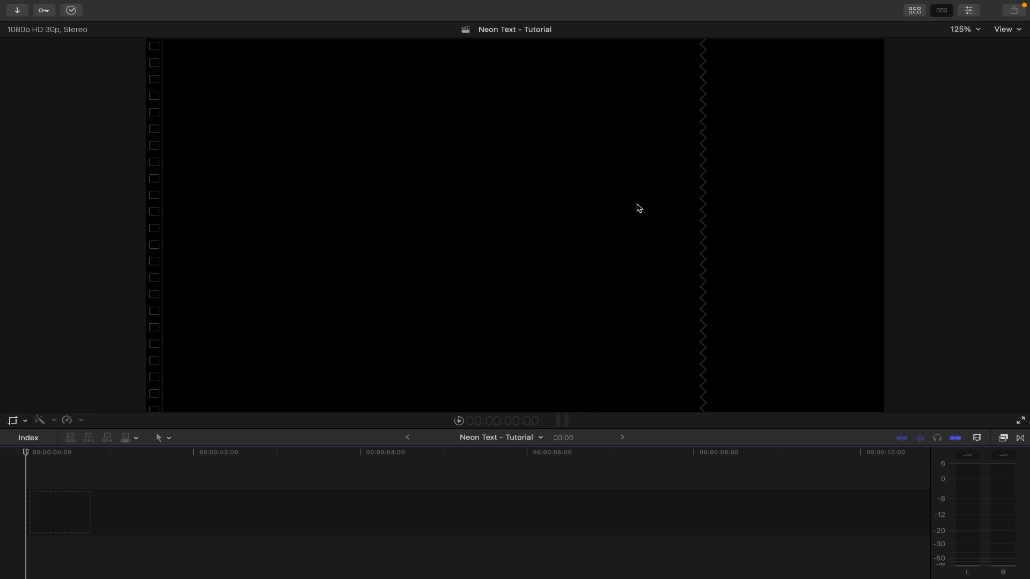
{"action": "left_click", "coordinate": [913, 10]}
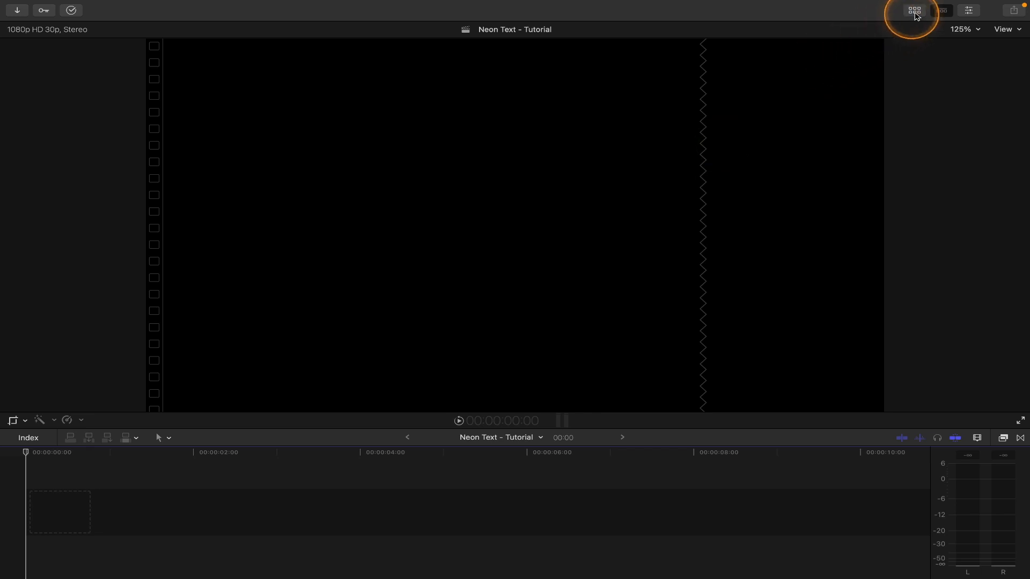
{"action": "left_click", "coordinate": [912, 11]}
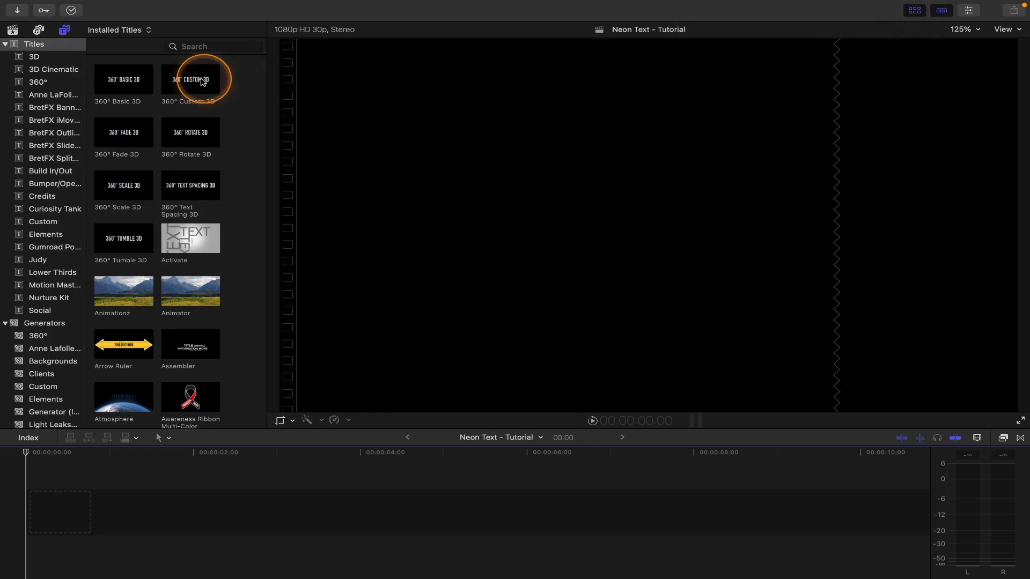
{"action": "mouse_move", "coordinate": [16, 49]}
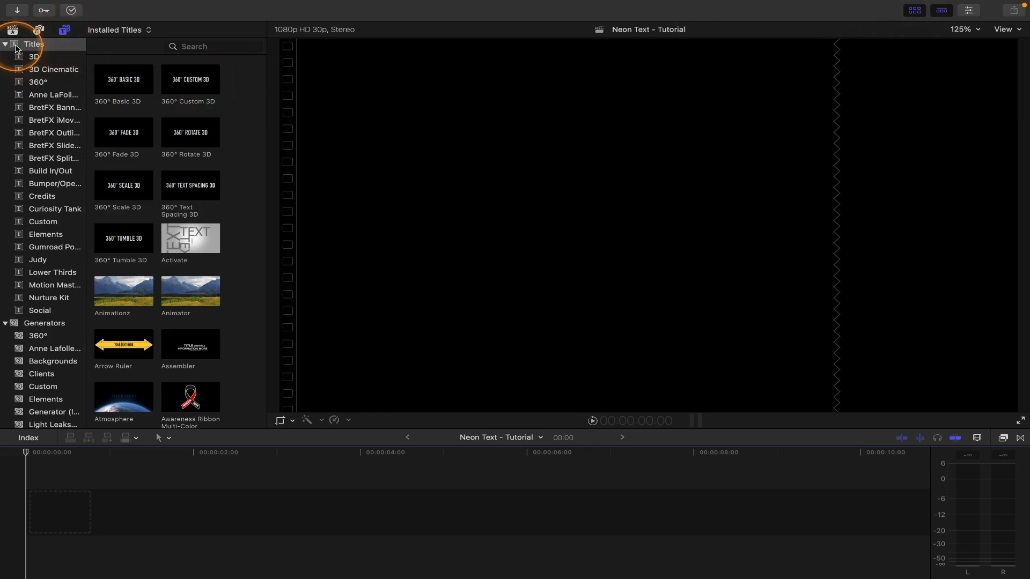
Search the titles for 'neon' and drag the Neon Text title onto the timeline
{"action": "left_click", "coordinate": [214, 46]}
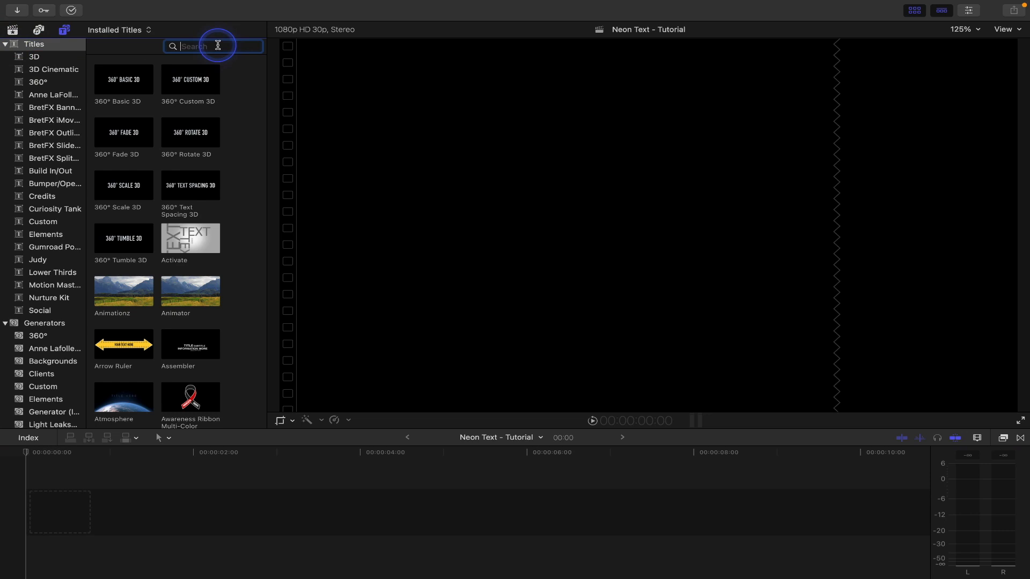
{"action": "type", "text": "neon"}
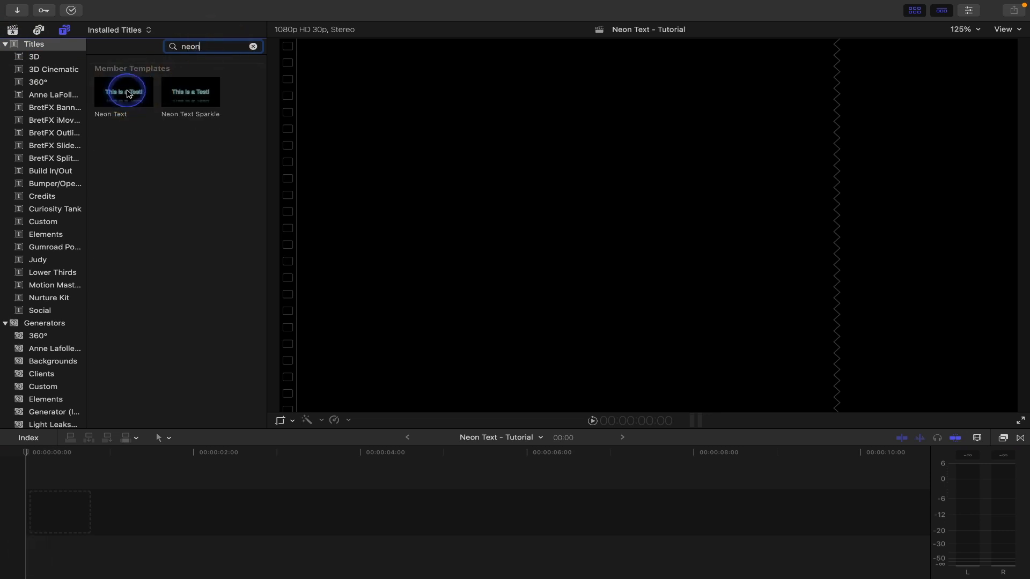
{"action": "left_click_drag", "start_coordinate": [124, 90], "coordinate": [47, 496]}
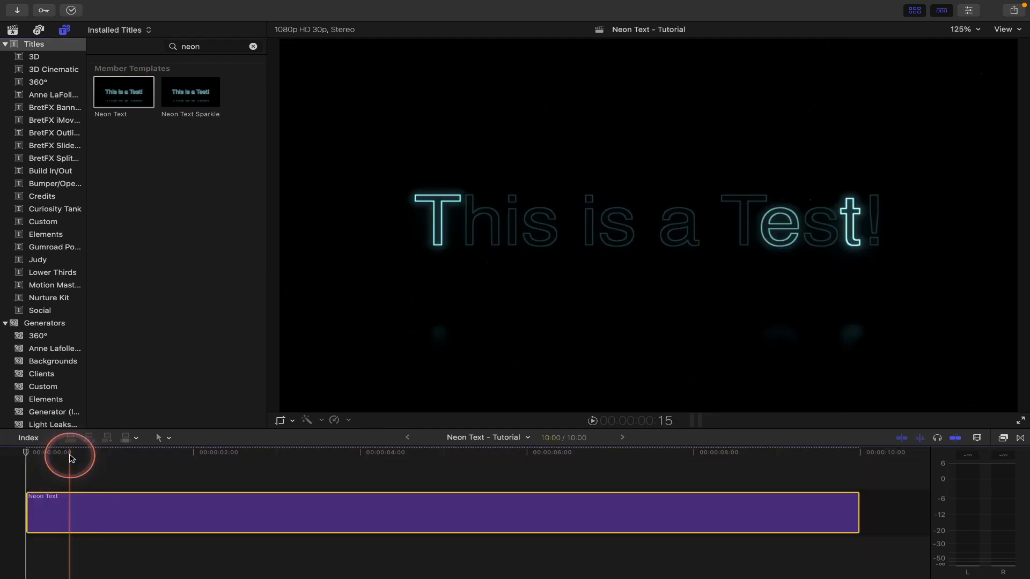
{"action": "left_click", "coordinate": [913, 11]}
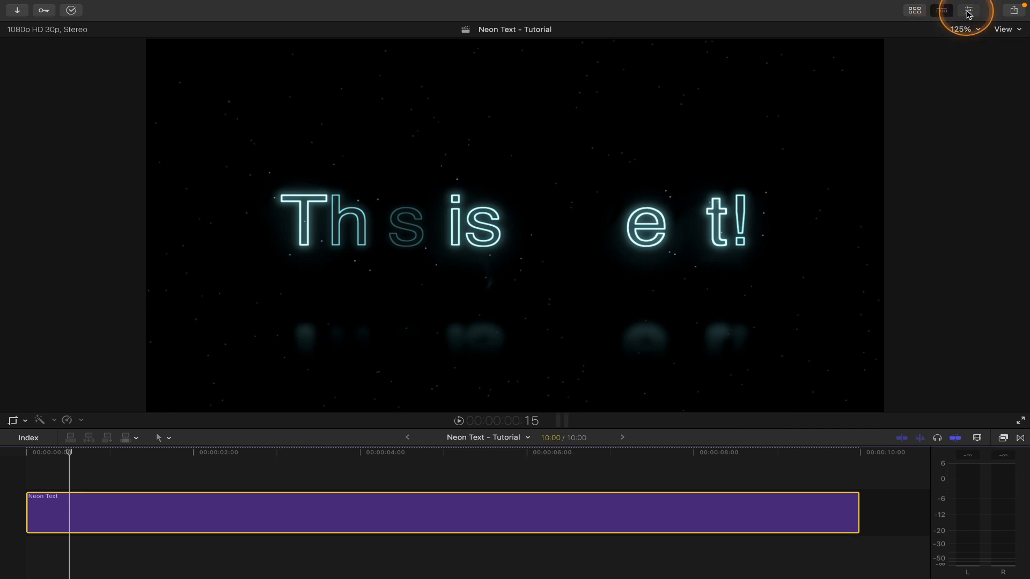
Show the Neon Text title's adjustable parameters in the Title inspector
{"action": "left_click", "coordinate": [967, 11]}
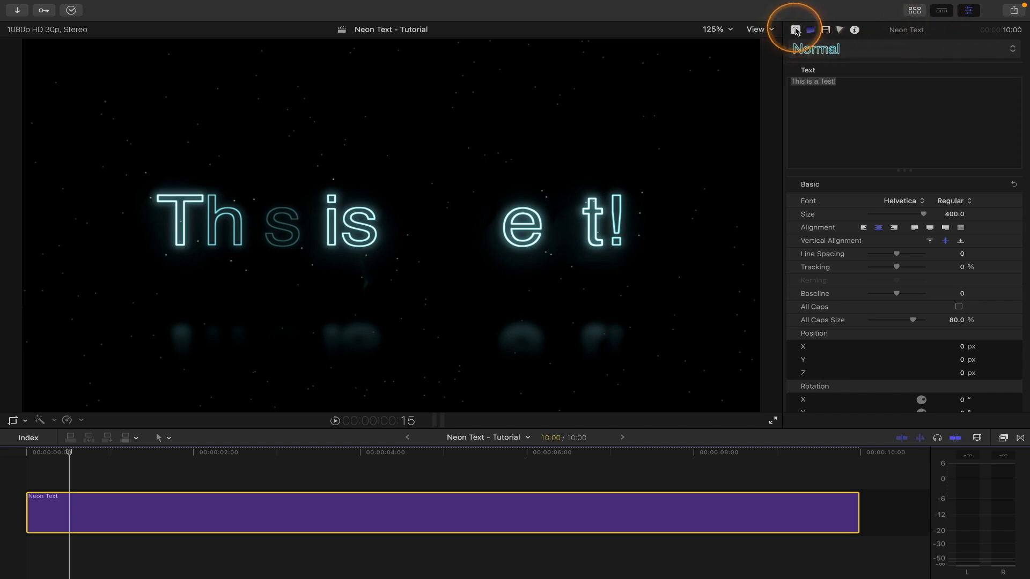
{"action": "left_click", "coordinate": [795, 30]}
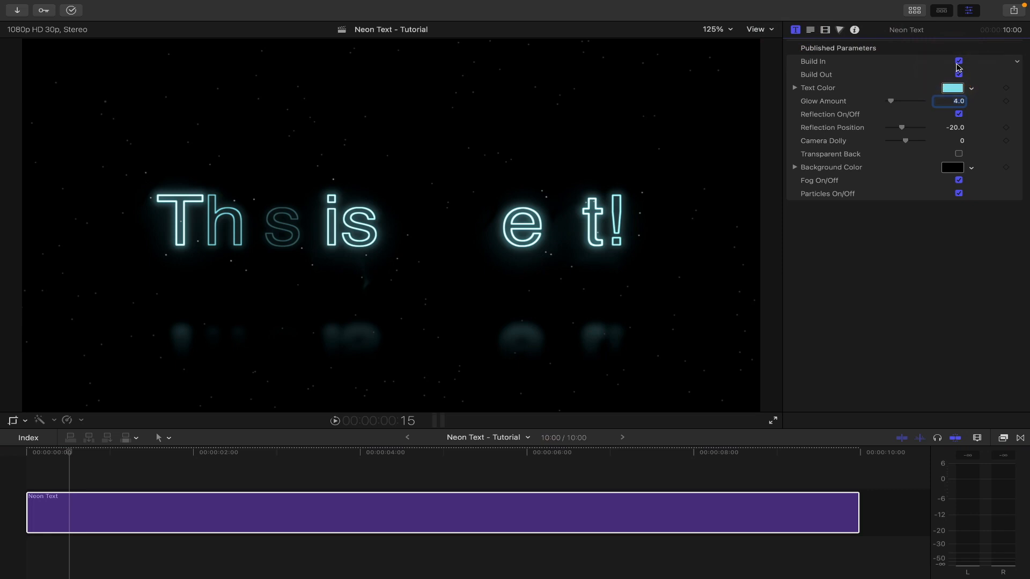
{"action": "left_click", "coordinate": [958, 62]}
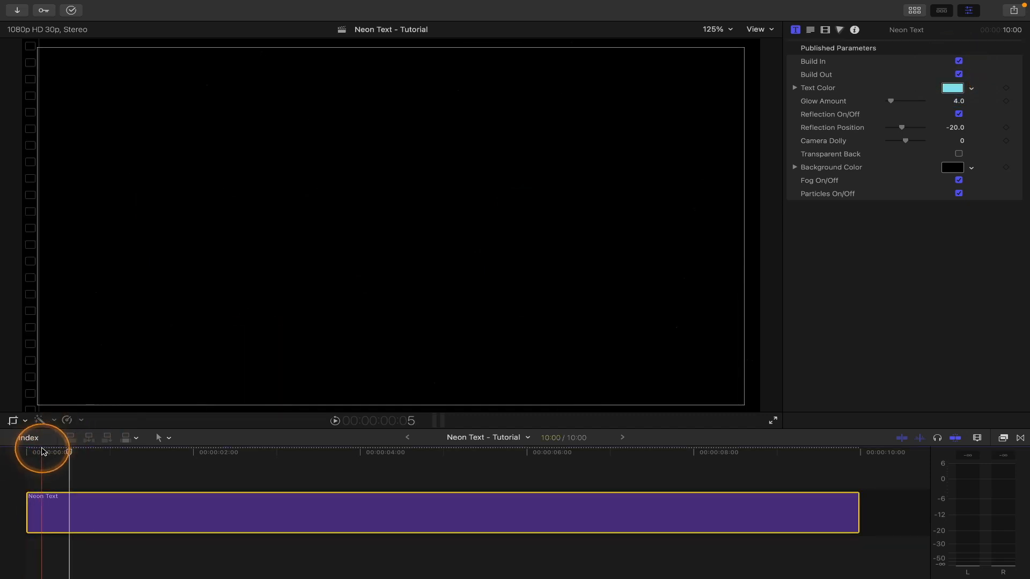
Scrub the playhead and toggle Build In off and back on to preview the letters appearing
{"action": "left_click_drag", "start_coordinate": [42, 452], "coordinate": [62, 452]}
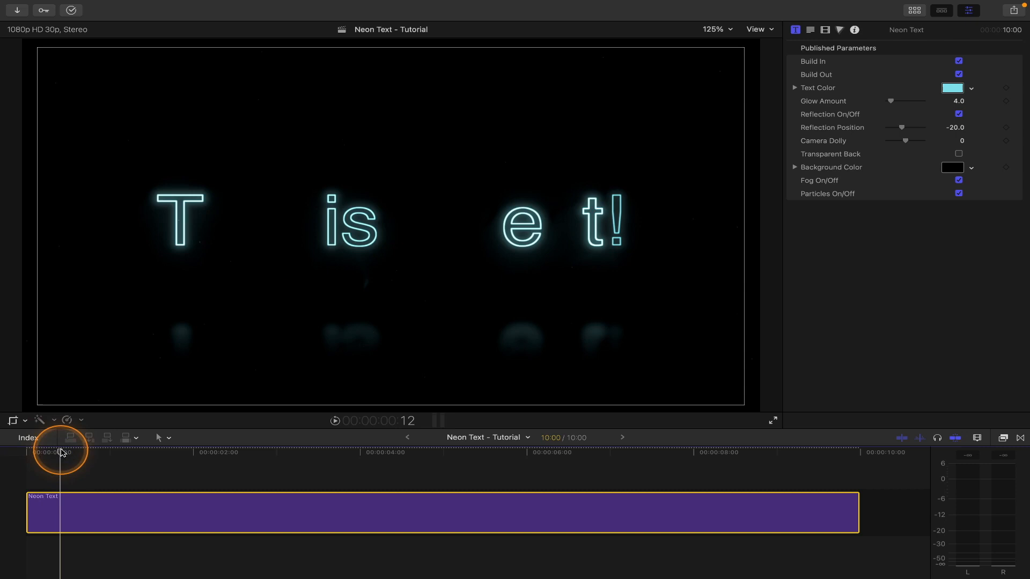
{"action": "left_click", "coordinate": [958, 61]}
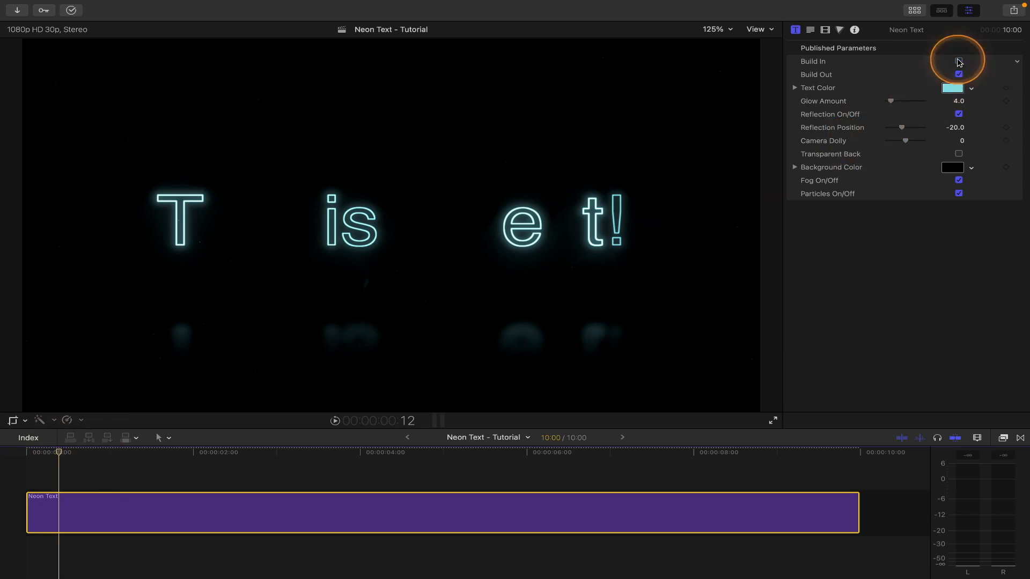
{"action": "left_click", "coordinate": [959, 61]}
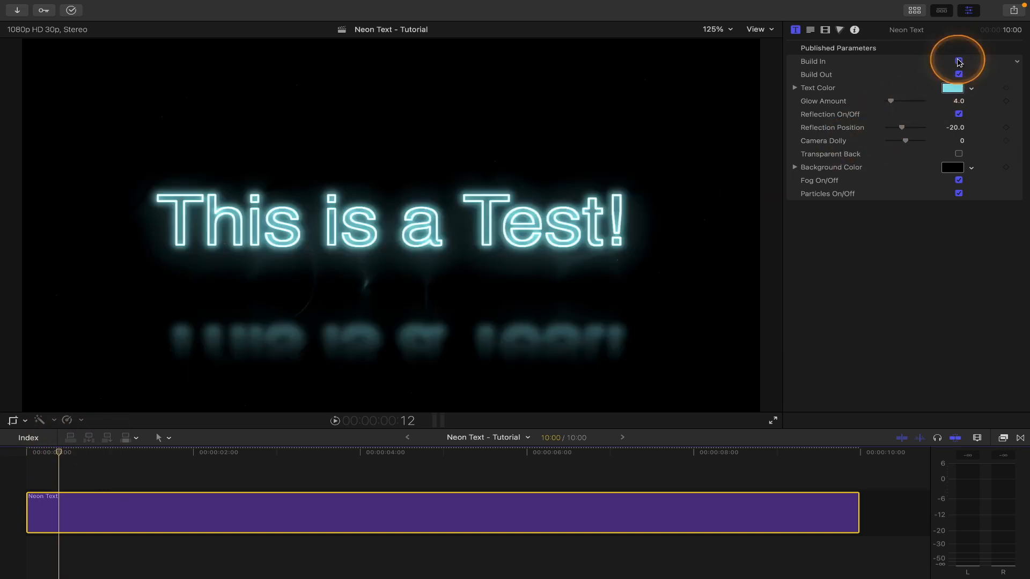
{"action": "left_click", "coordinate": [958, 61]}
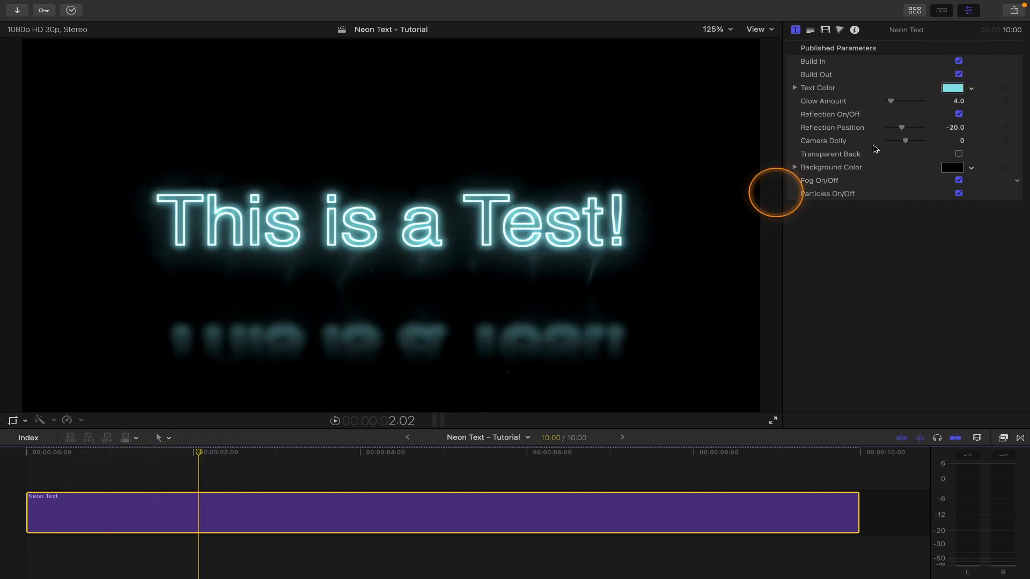
Set the title's Text Color to orange and move to the text-editing settings
{"action": "left_click", "coordinate": [952, 87]}
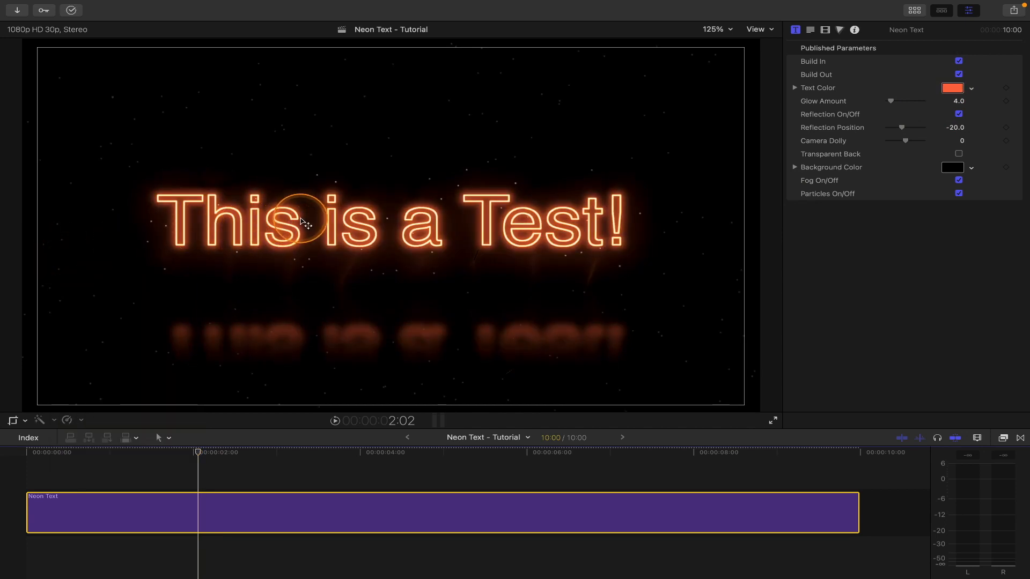
{"action": "left_click", "coordinate": [811, 30]}
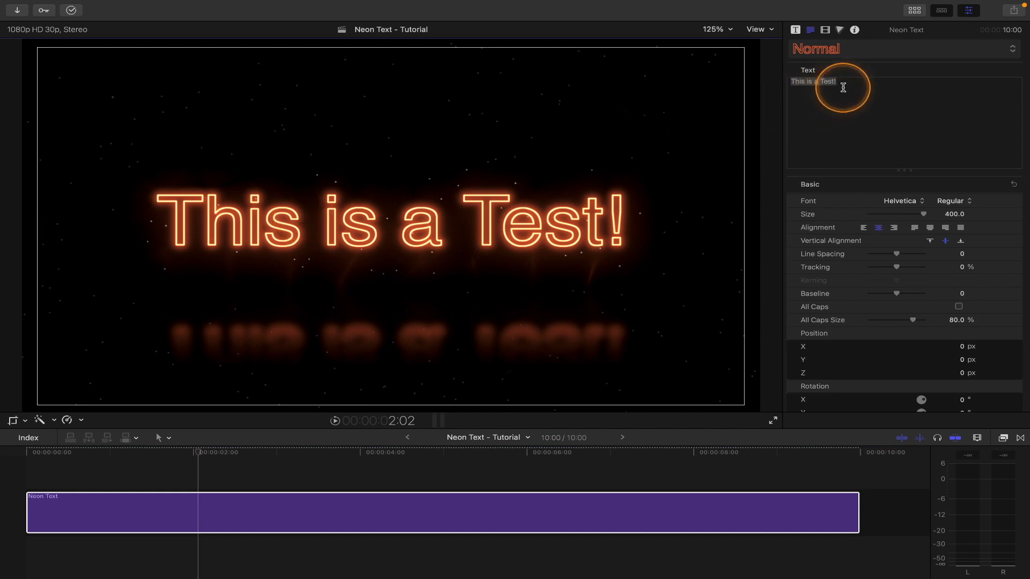
Replace the placeholder with 'Neon Text' and 'For Final Cut Pro' on two lines
{"action": "left_click", "coordinate": [833, 80]}
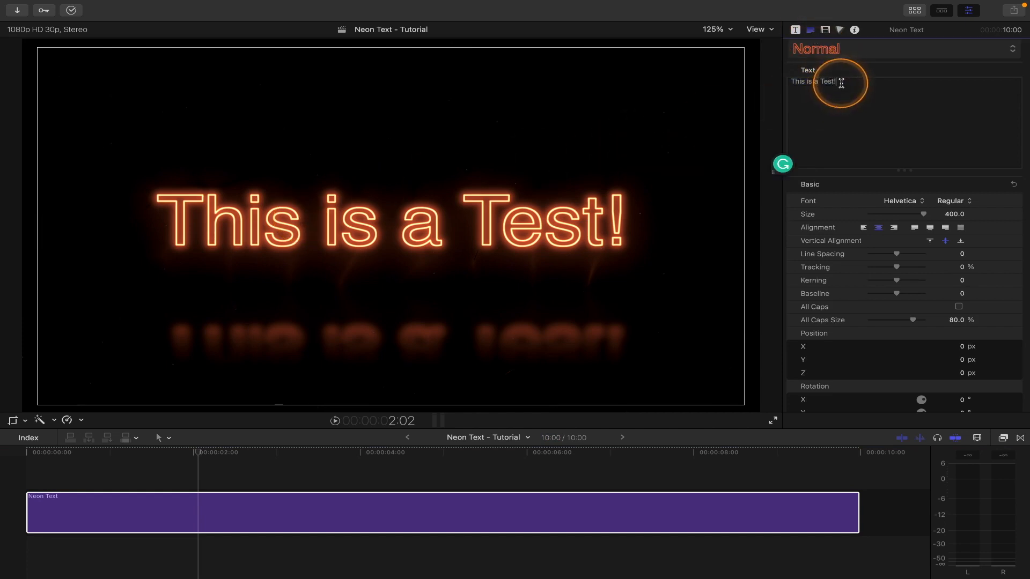
{"action": "triple_click", "coordinate": [814, 80]}
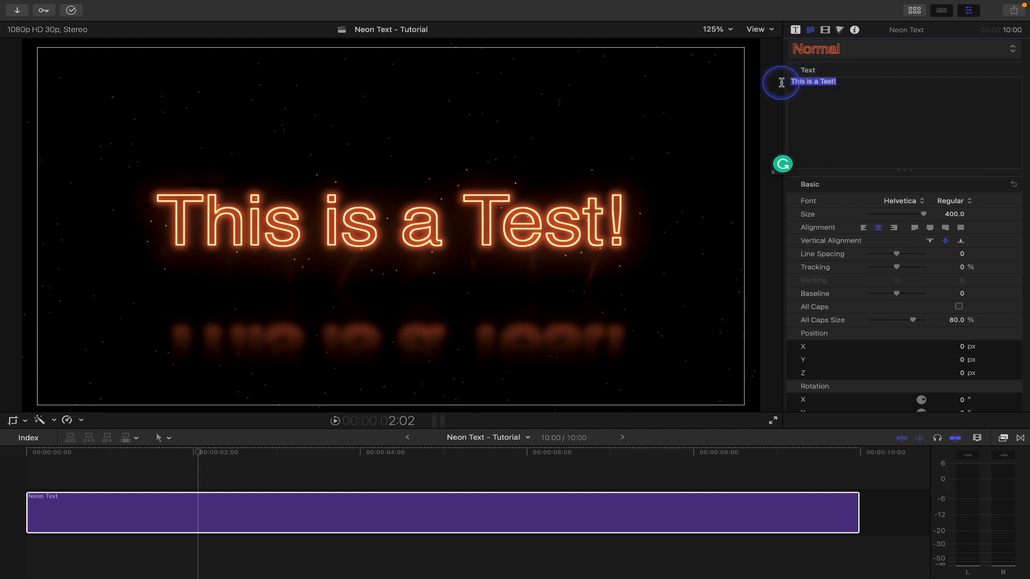
{"action": "type", "text": "Neon Text"}
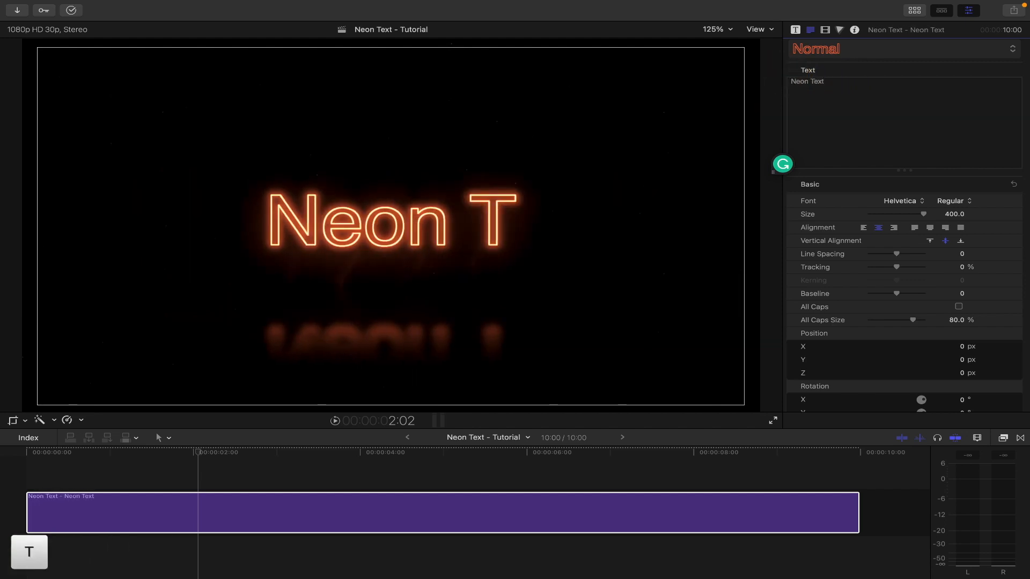
{"action": "type", "text": "For Final Cut Pro"}
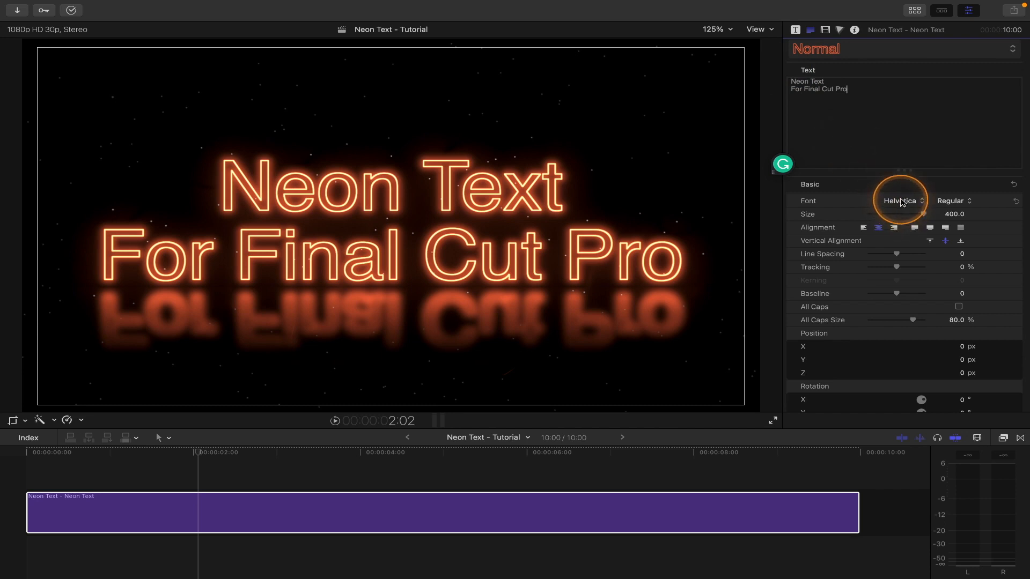
Set the font to Jaapokki and tighten Line Spacing to about -151.4
{"action": "left_click", "coordinate": [900, 201]}
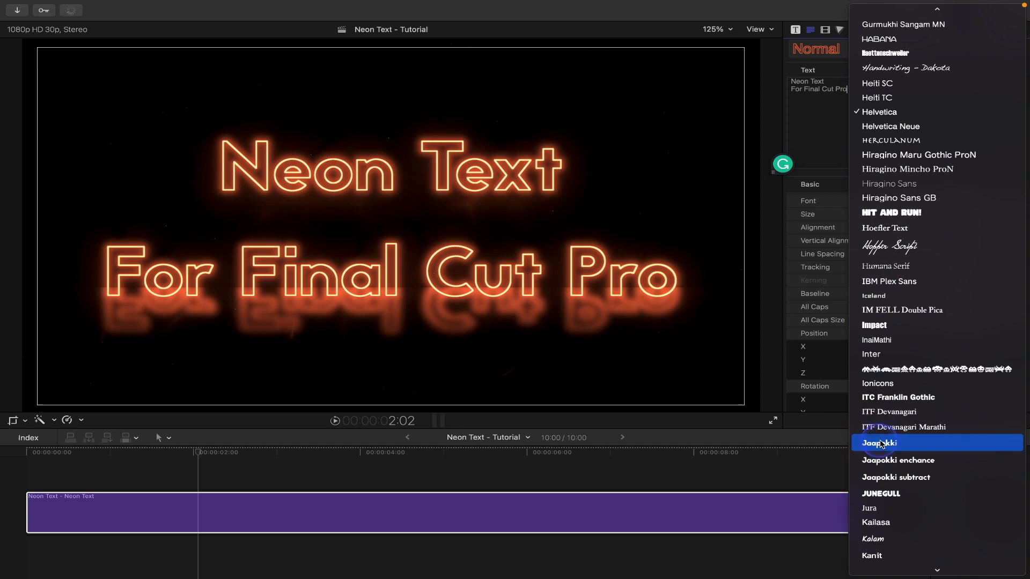
{"action": "left_click", "coordinate": [877, 443]}
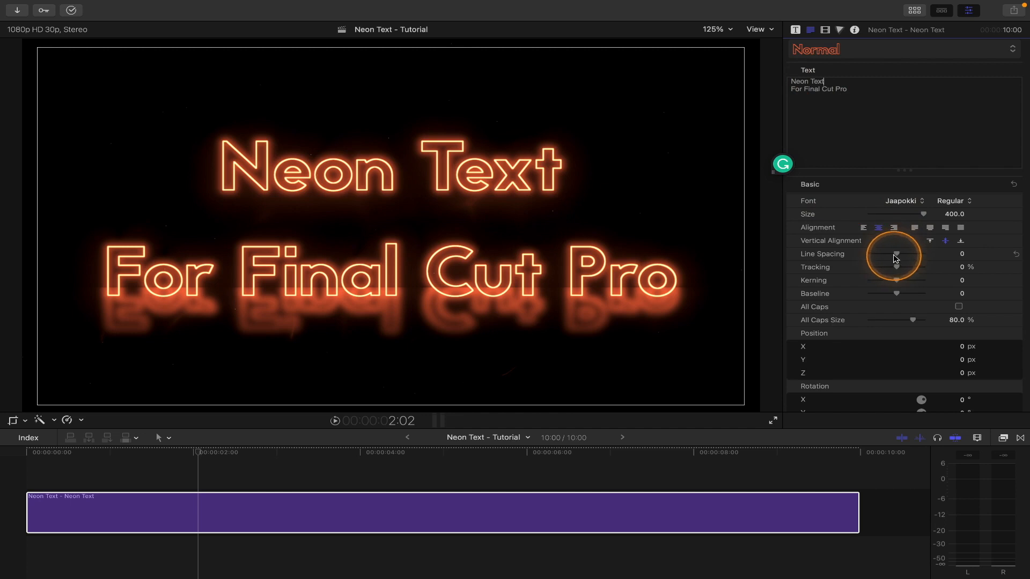
{"action": "left_click_drag", "start_coordinate": [895, 256], "coordinate": [886, 255]}
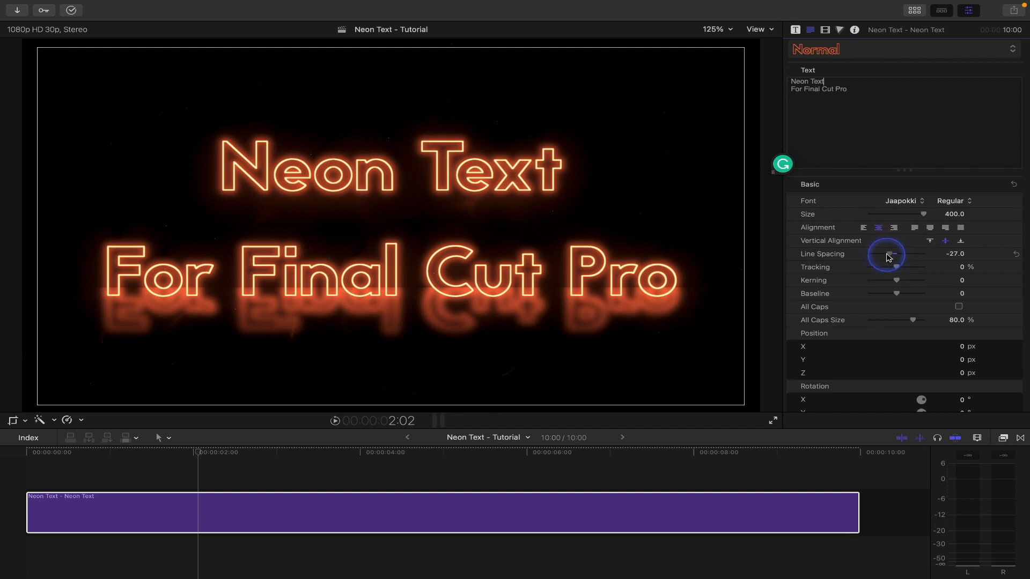
{"action": "left_click_drag", "start_coordinate": [885, 255], "coordinate": [956, 255]}
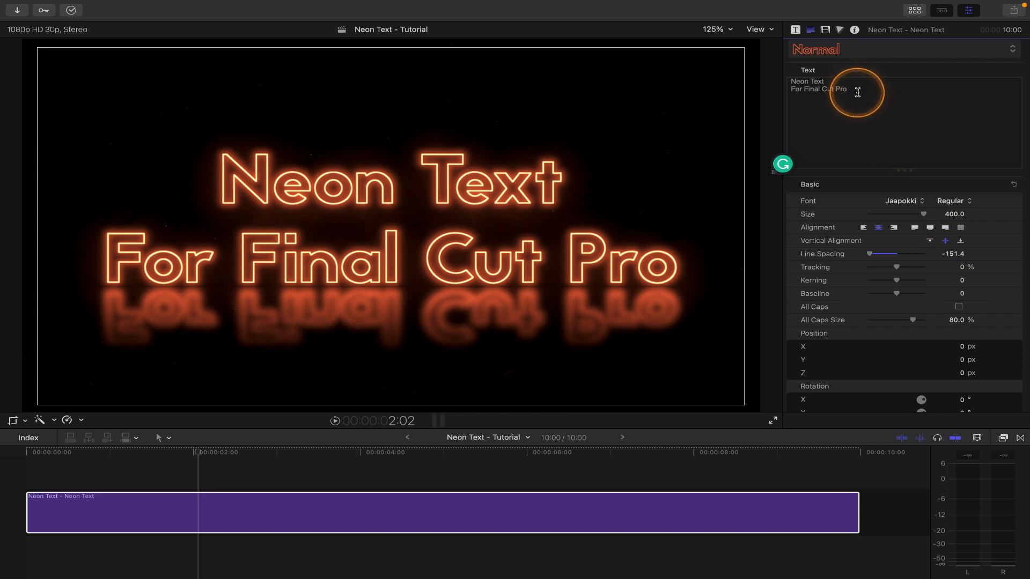
Select the 'For Final Cut Pro' line and reduce its Size
{"action": "double_click", "coordinate": [819, 89]}
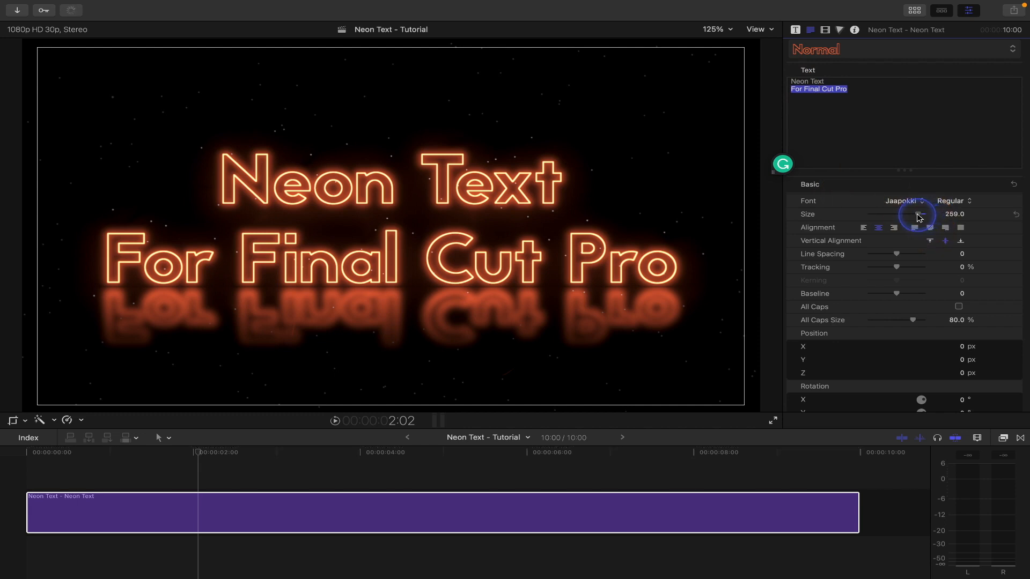
{"action": "left_click_drag", "start_coordinate": [919, 214], "coordinate": [912, 214]}
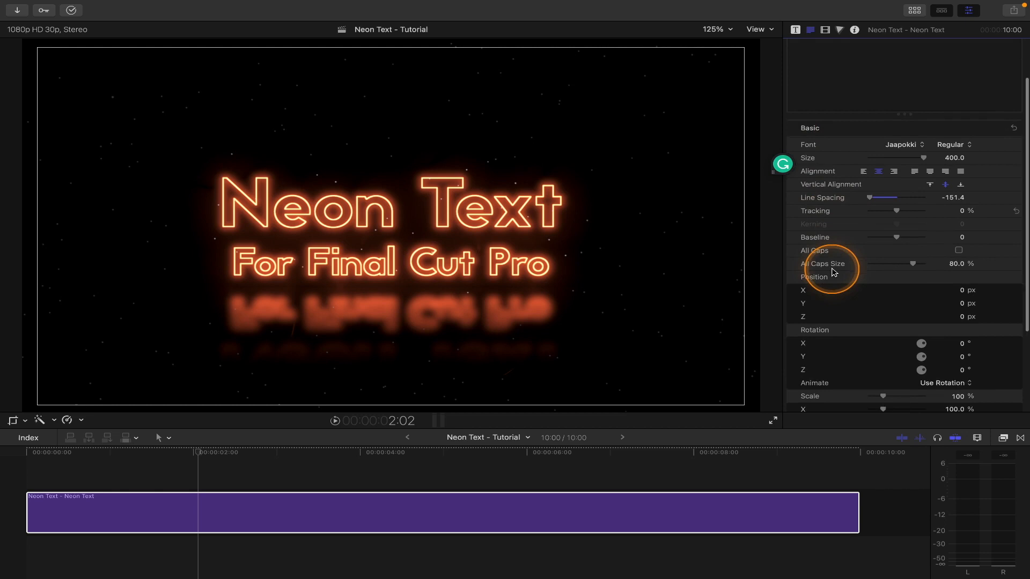
Give the word 'Text' a pink Outline Text Color
{"action": "scroll", "scroll_direction": "down", "scroll_amount": 3}
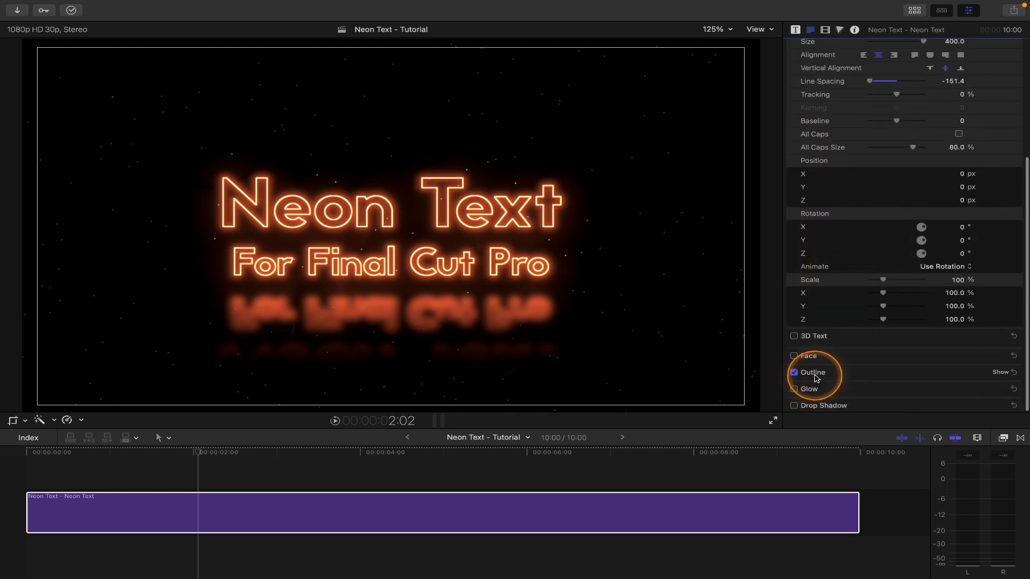
{"action": "left_click", "coordinate": [794, 372]}
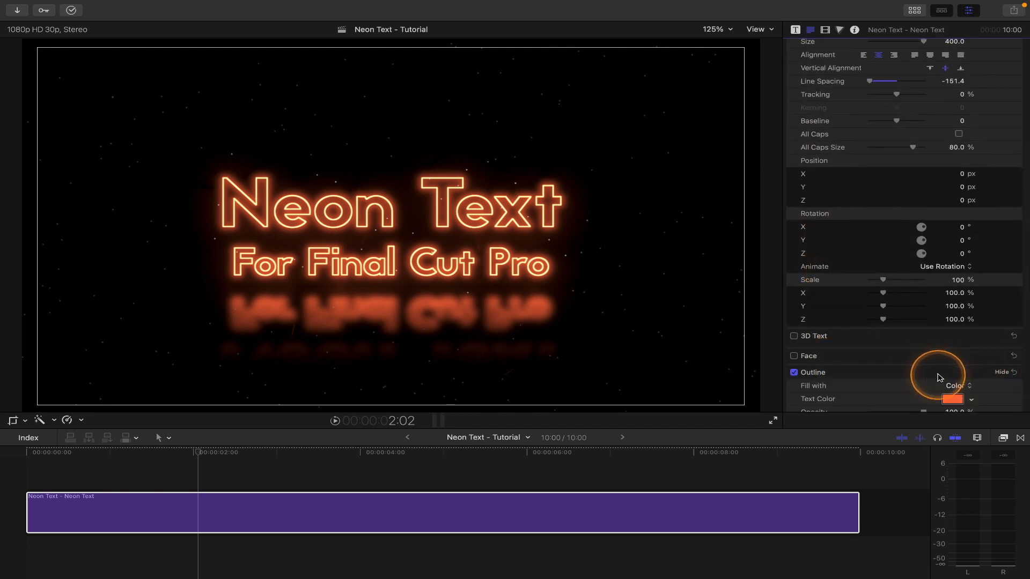
{"action": "left_click", "coordinate": [952, 399]}
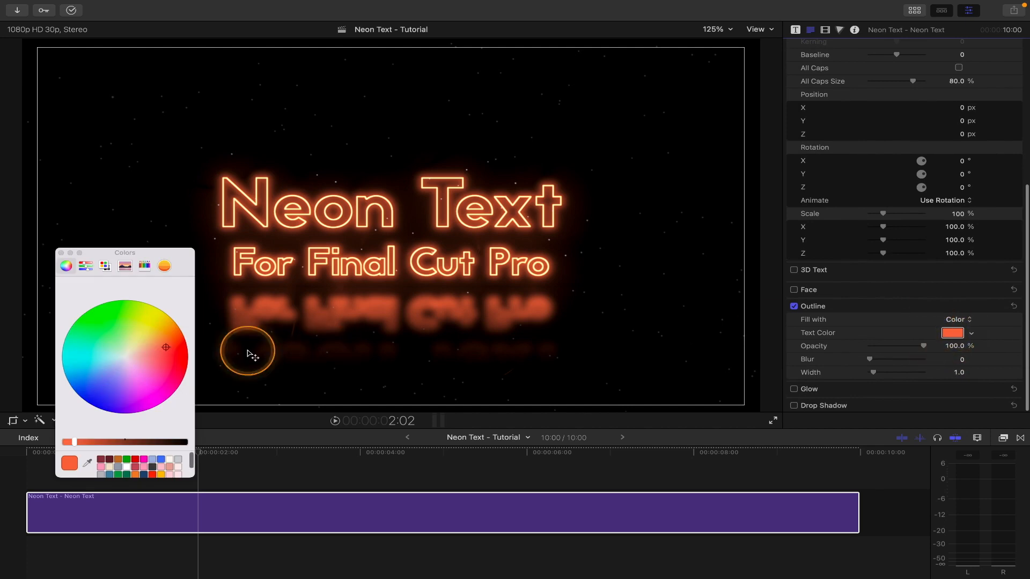
{"action": "left_click", "coordinate": [113, 380]}
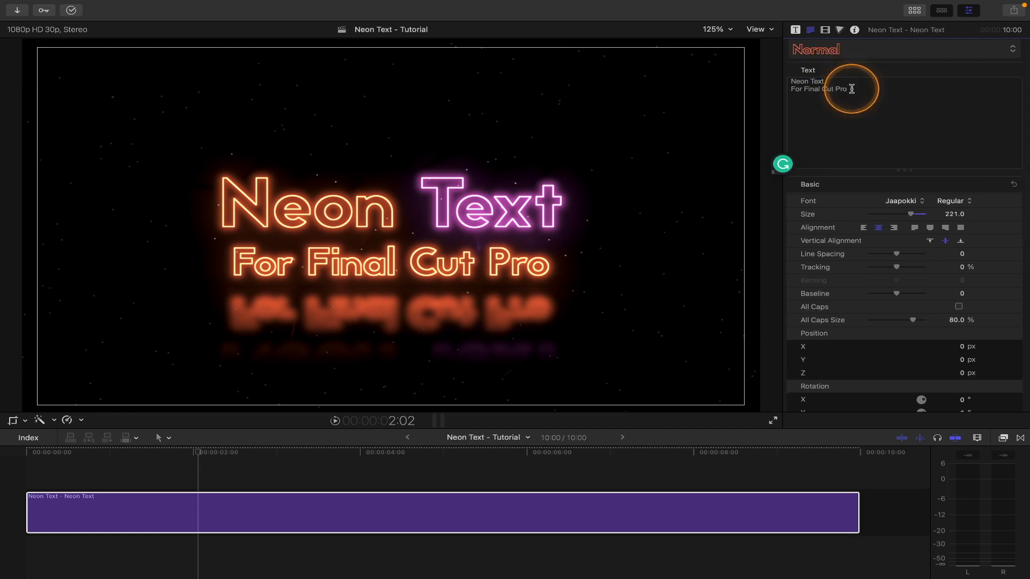
Give 'For Final Cut Pro' a blue outline colour and close the Colors window
{"action": "scroll", "scroll_direction": "down", "scroll_amount": 3}
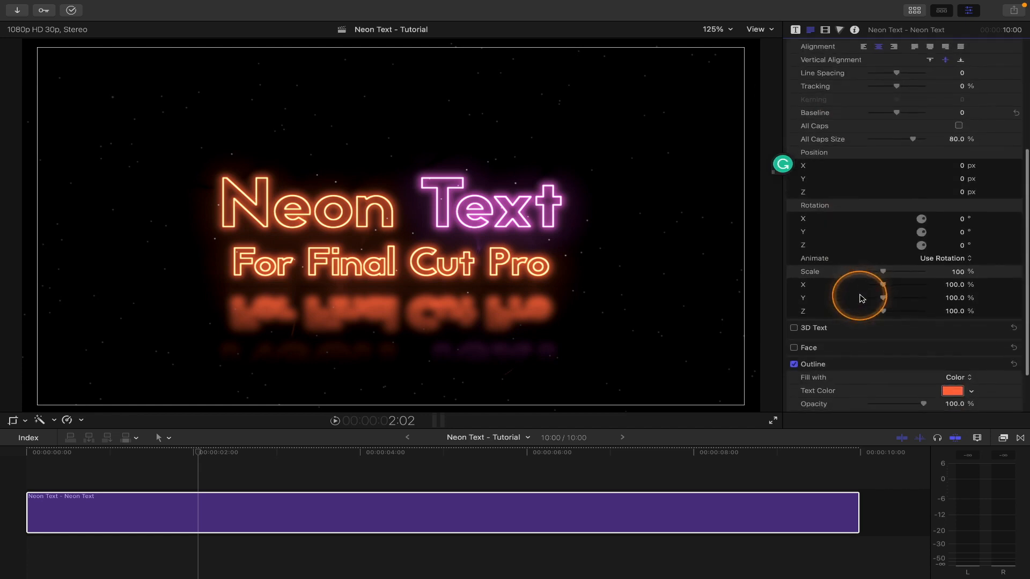
{"action": "left_click", "coordinate": [952, 390]}
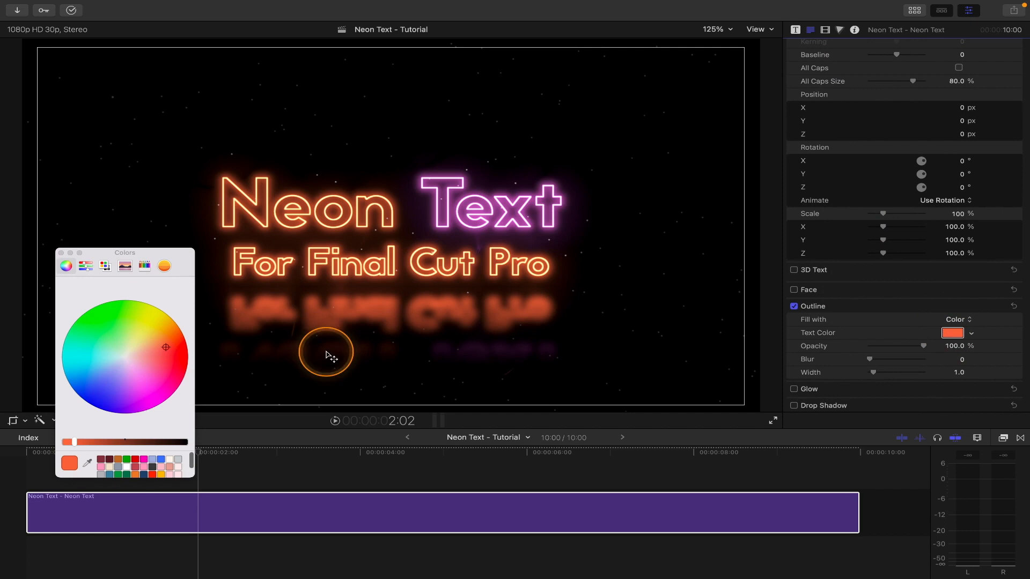
{"action": "left_click", "coordinate": [98, 373]}
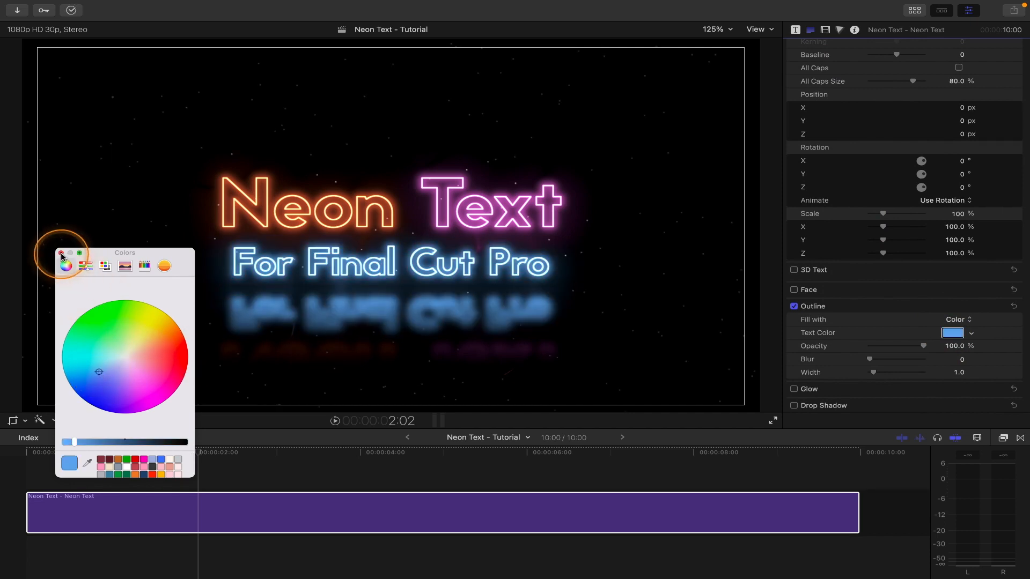
{"action": "left_click", "coordinate": [61, 255]}
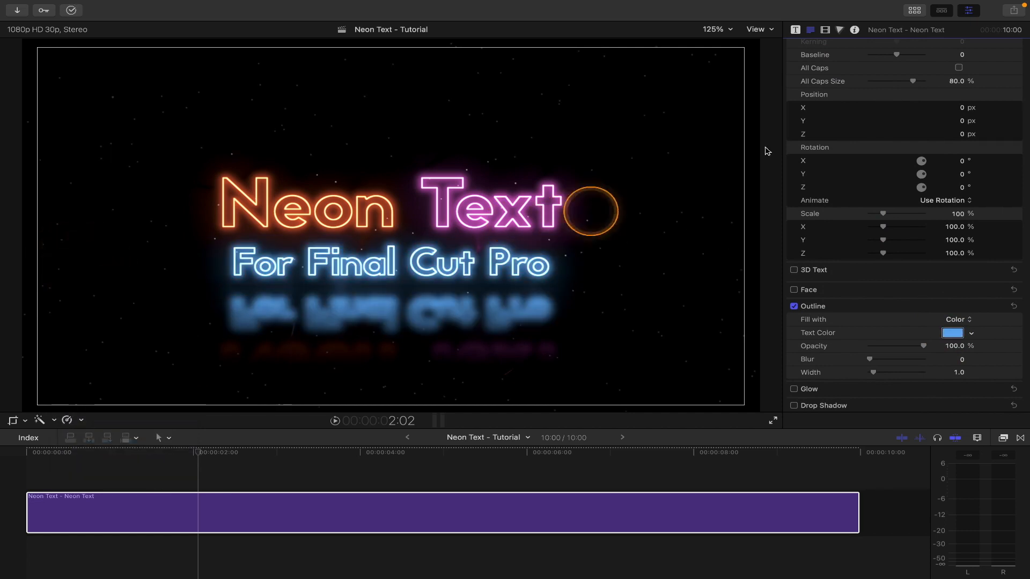
{"action": "left_click", "coordinate": [795, 30]}
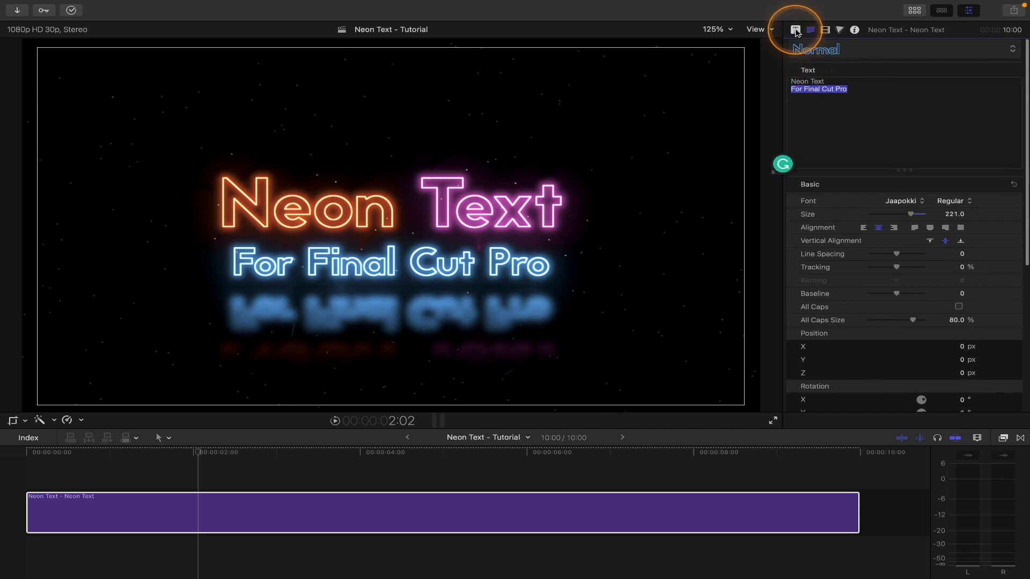
Lower the Glow Amount in Published Parameters to a subtler 6.61
{"action": "left_click", "coordinate": [795, 30]}
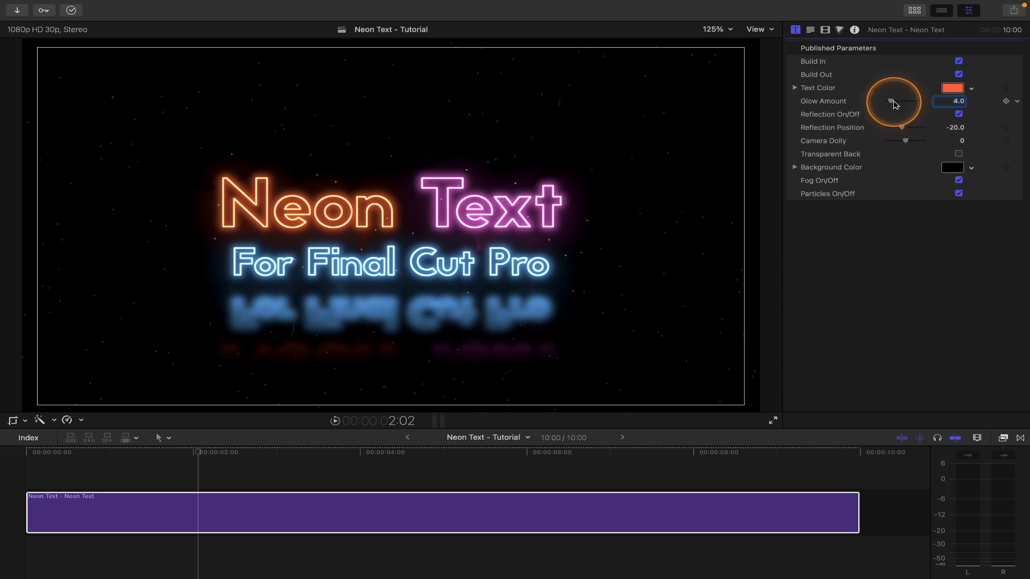
{"action": "left_click_drag", "start_coordinate": [894, 101], "coordinate": [912, 101]}
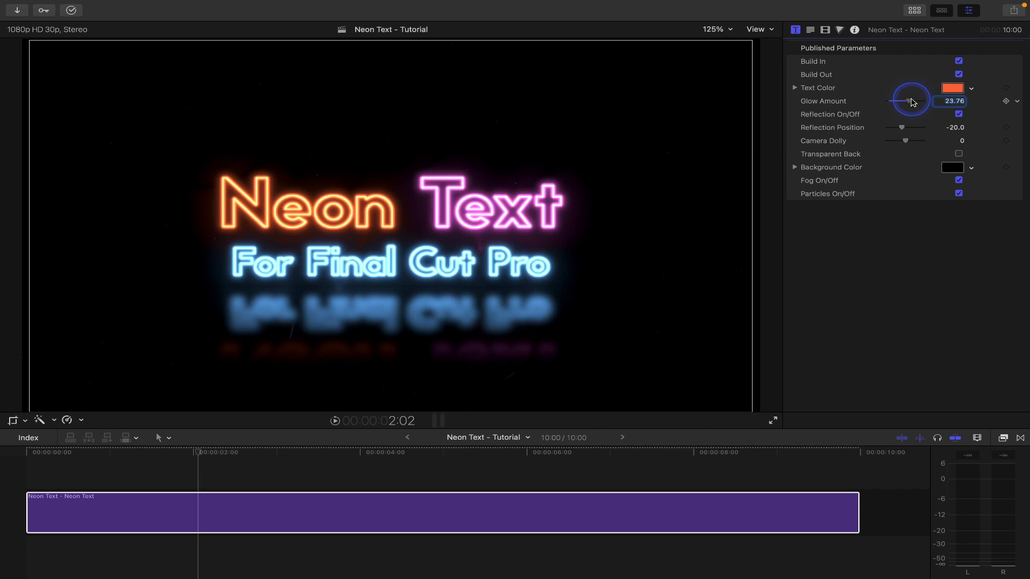
{"action": "left_click_drag", "start_coordinate": [912, 102], "coordinate": [902, 104]}
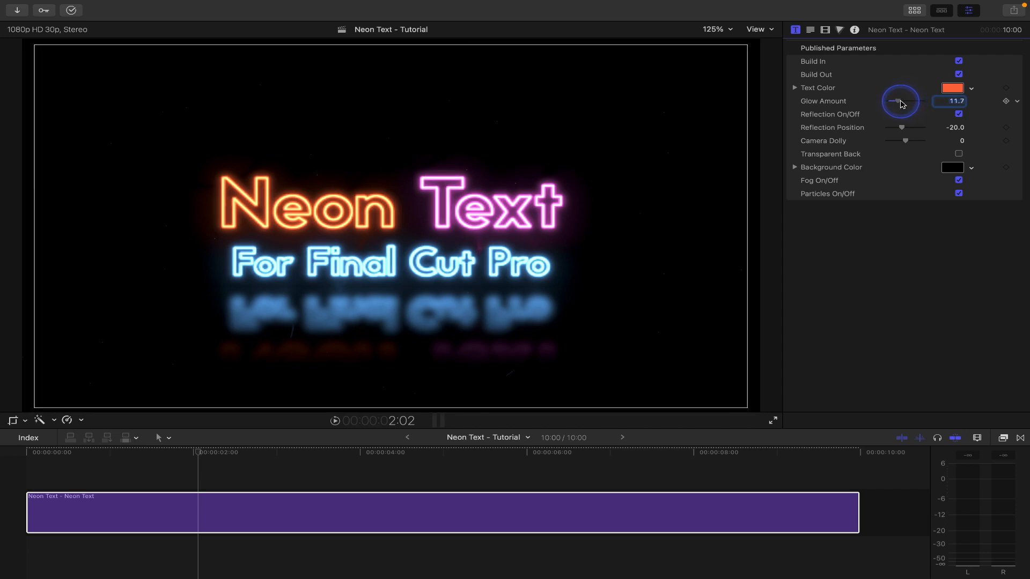
{"action": "left_click_drag", "start_coordinate": [901, 103], "coordinate": [895, 105]}
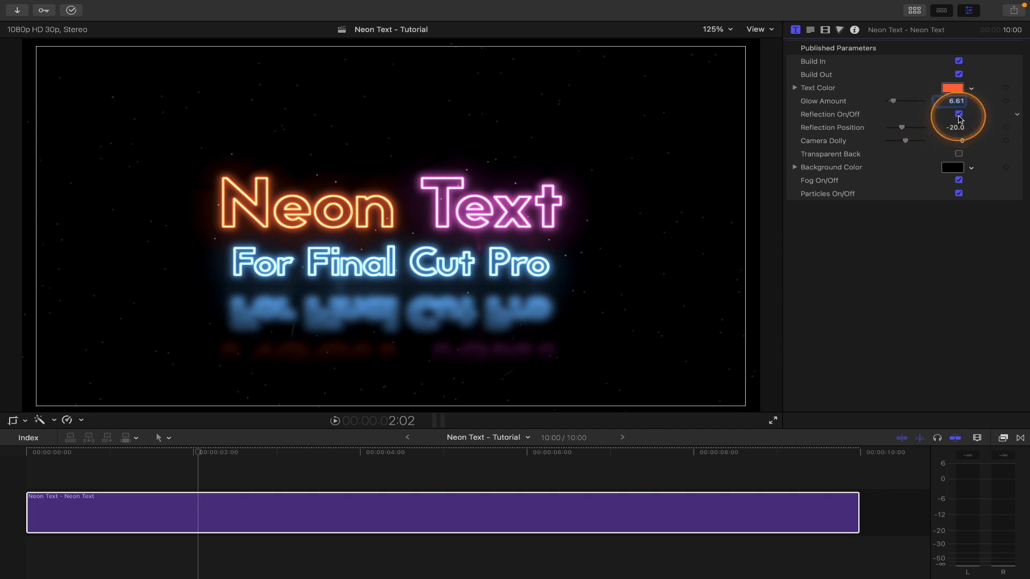
Set the Reflection Position to -37.15, further below the text
{"action": "left_click", "coordinate": [959, 113]}
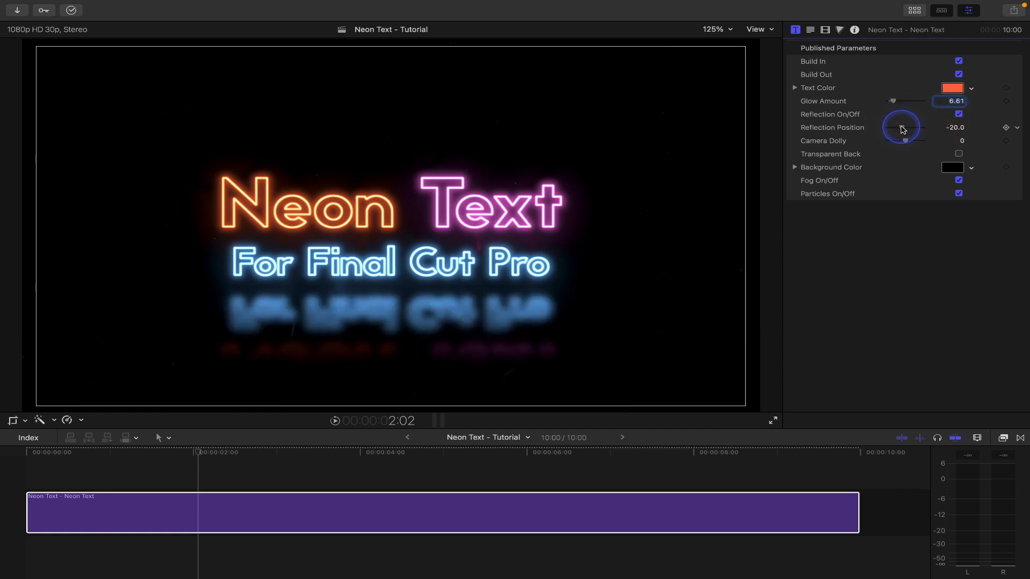
{"action": "left_click_drag", "start_coordinate": [901, 127], "coordinate": [910, 127]}
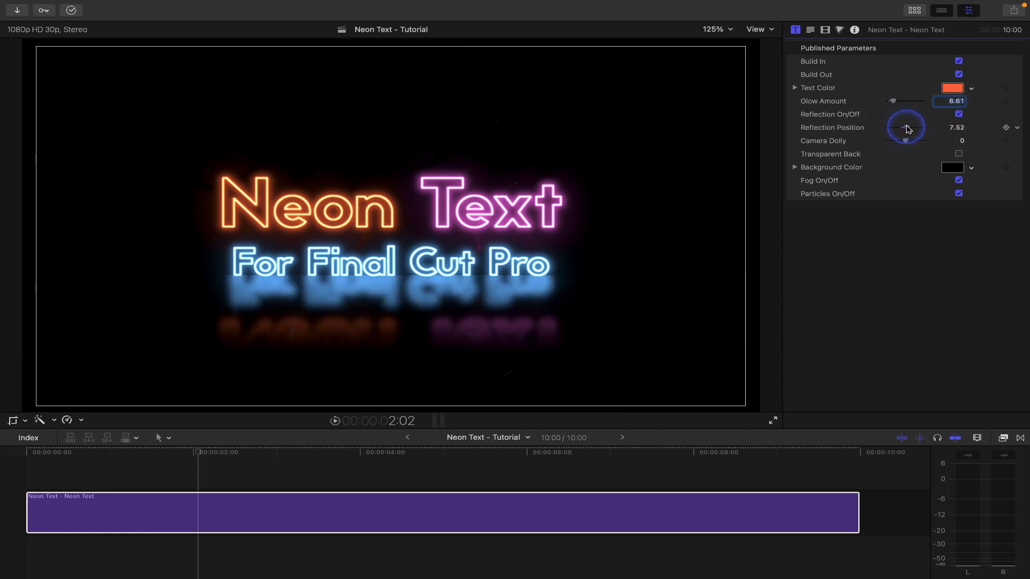
{"action": "left_click_drag", "start_coordinate": [910, 124], "coordinate": [893, 130]}
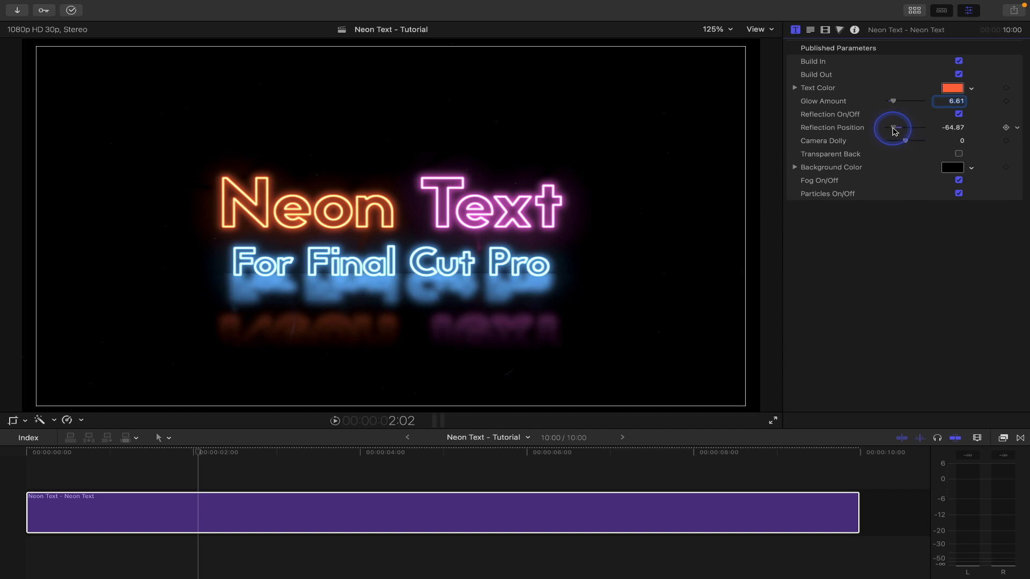
{"action": "left_click_drag", "start_coordinate": [892, 127], "coordinate": [900, 127]}
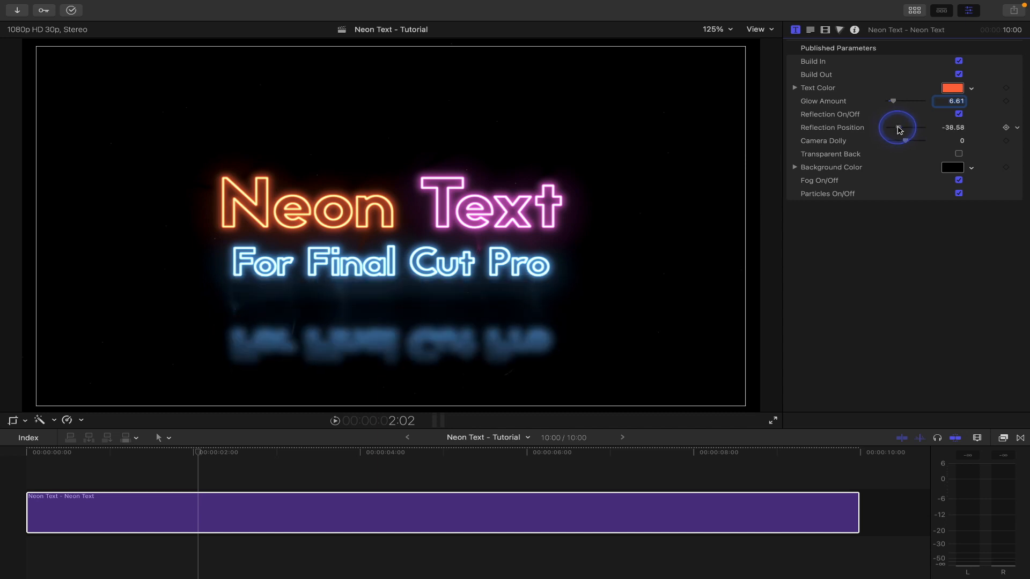
{"action": "left_click_drag", "start_coordinate": [904, 128], "coordinate": [906, 128]}
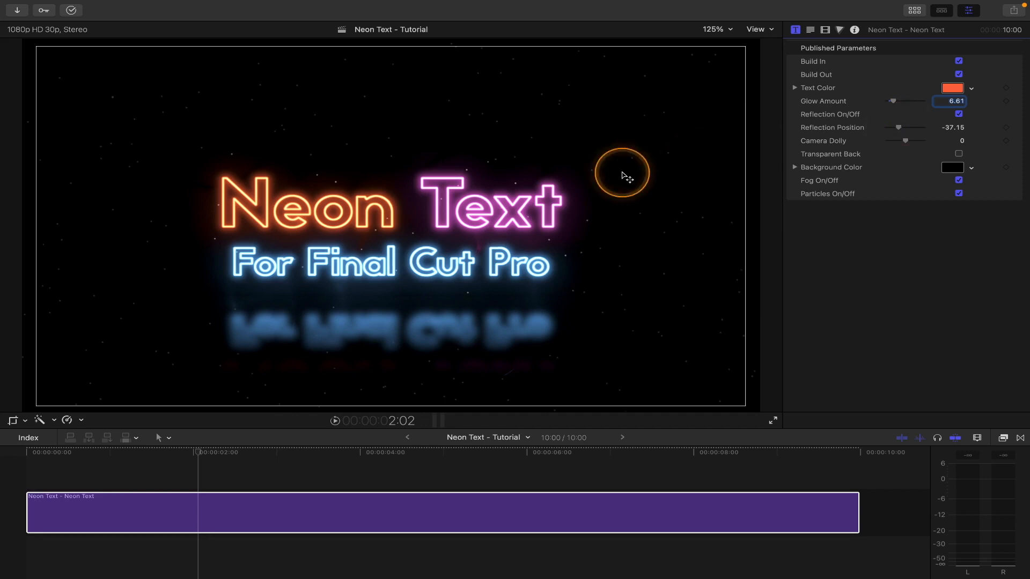
{"action": "mouse_move", "coordinate": [861, 138]}
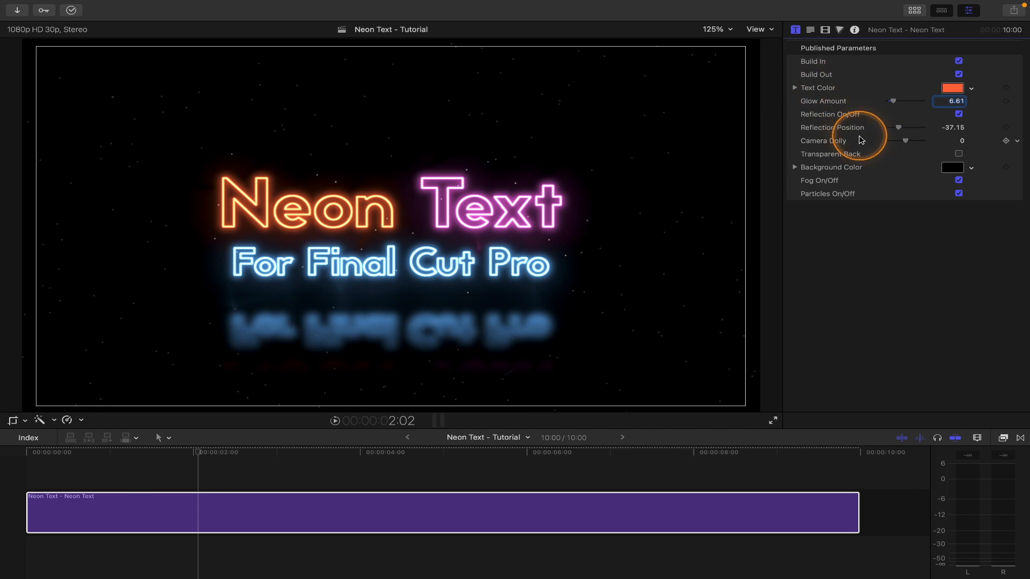
Make the Background Color red and darken it to a deep maroon
{"action": "left_click", "coordinate": [951, 167]}
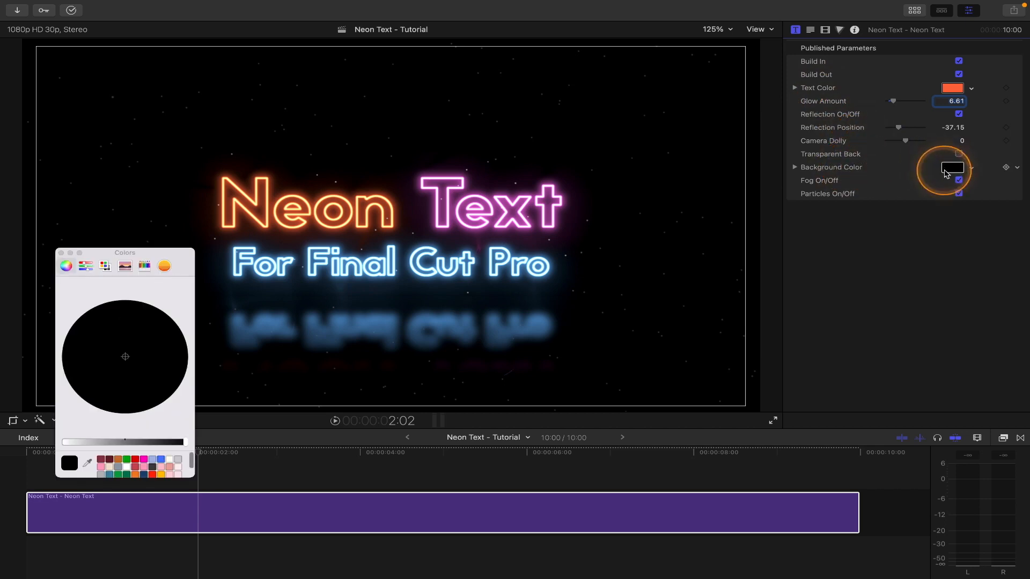
{"action": "left_click", "coordinate": [111, 460]}
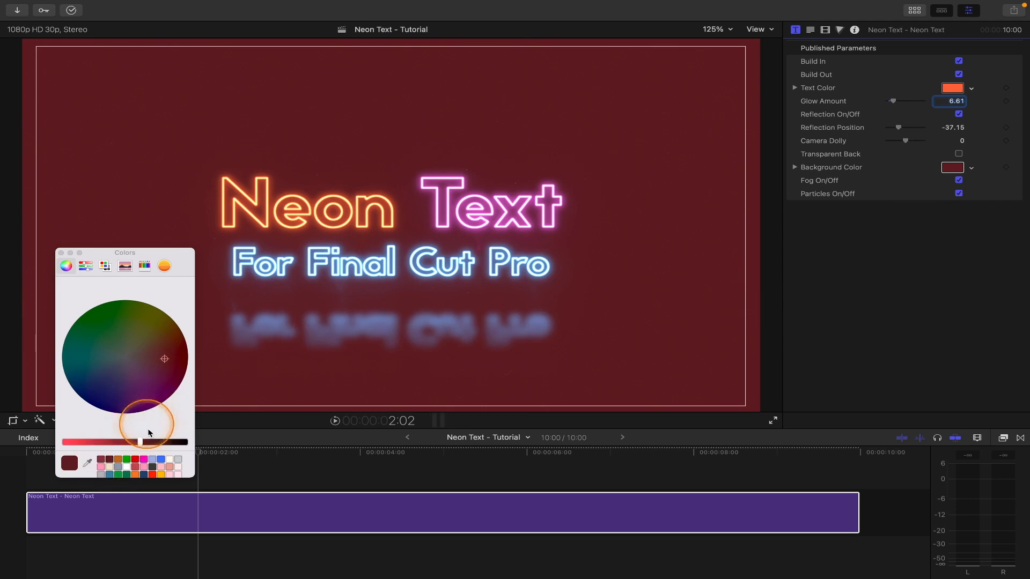
{"action": "left_click_drag", "start_coordinate": [140, 441], "coordinate": [162, 441]}
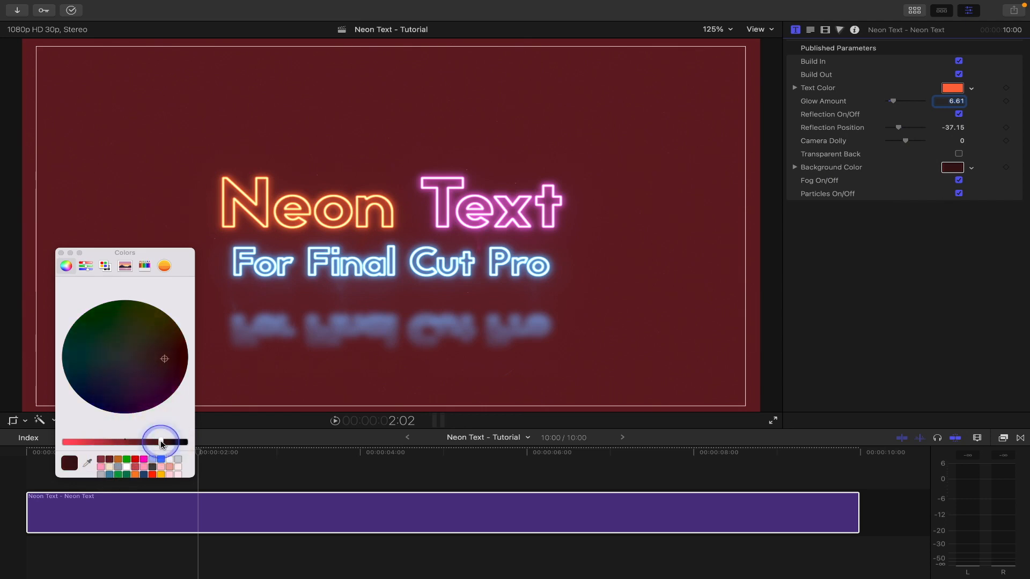
{"action": "left_click_drag", "start_coordinate": [161, 441], "coordinate": [170, 441]}
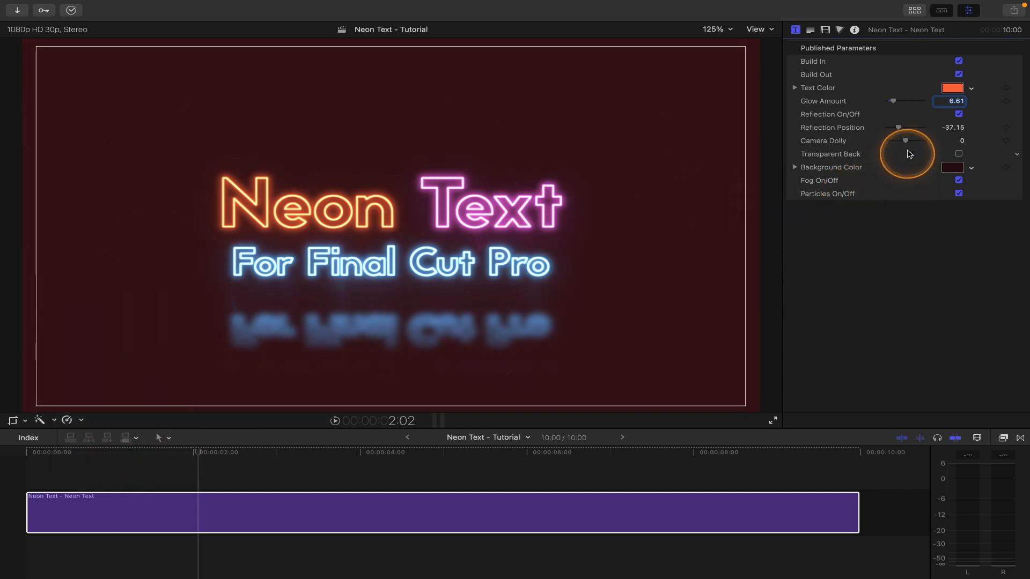
{"action": "left_click", "coordinate": [913, 10]}
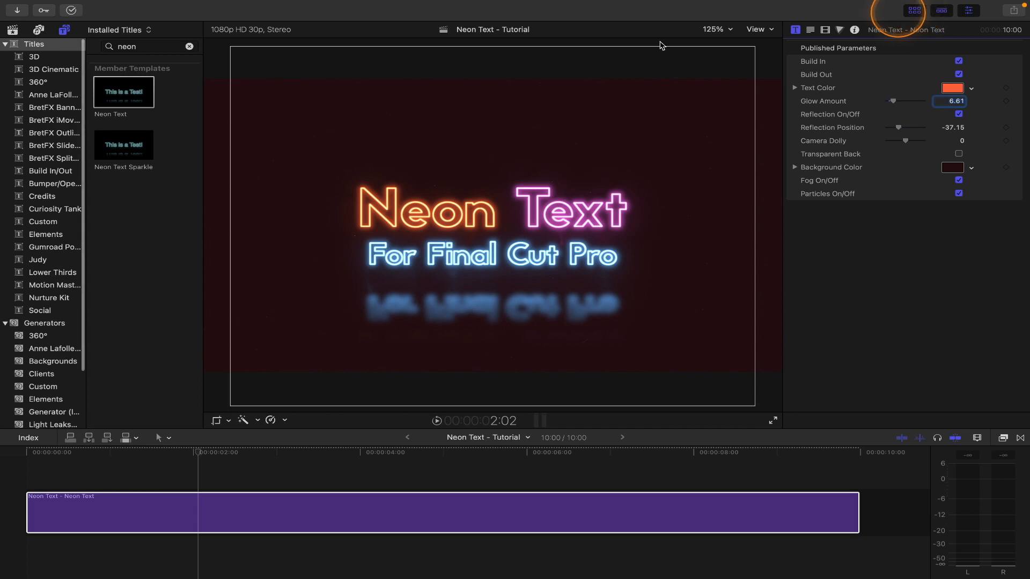
Place the water bridge clip beneath the title from Libraries and reselect the title clip
{"action": "left_click", "coordinate": [11, 30]}
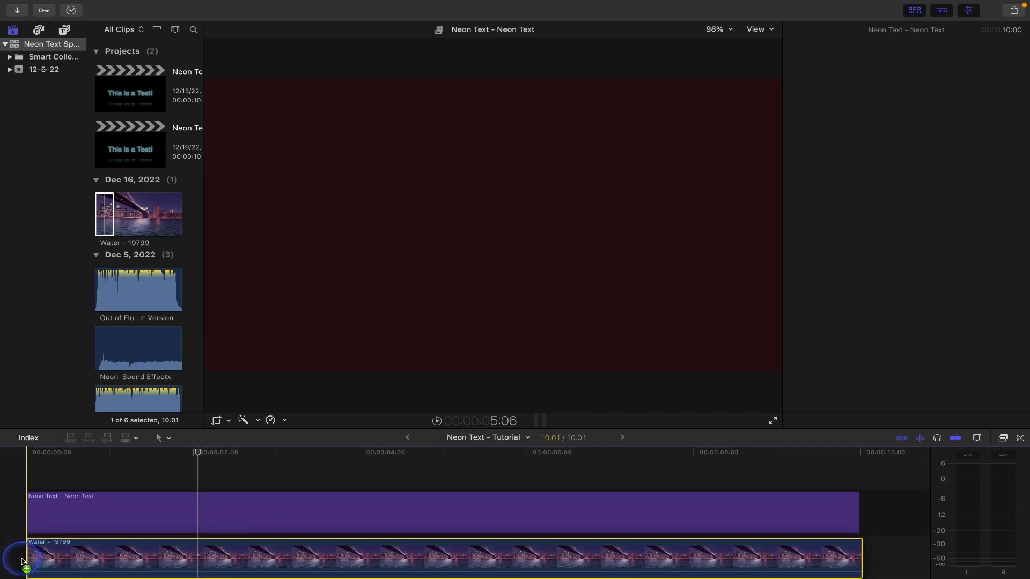
{"action": "left_click", "coordinate": [207, 502]}
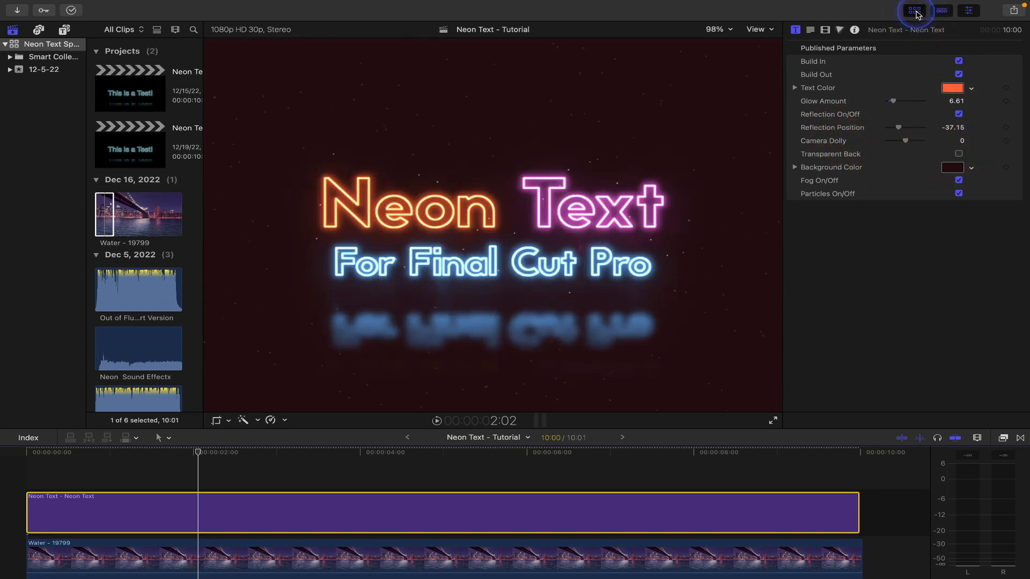
Hide the browser and tick Transparent Back so the bridge video shows behind the text
{"action": "left_click", "coordinate": [914, 10]}
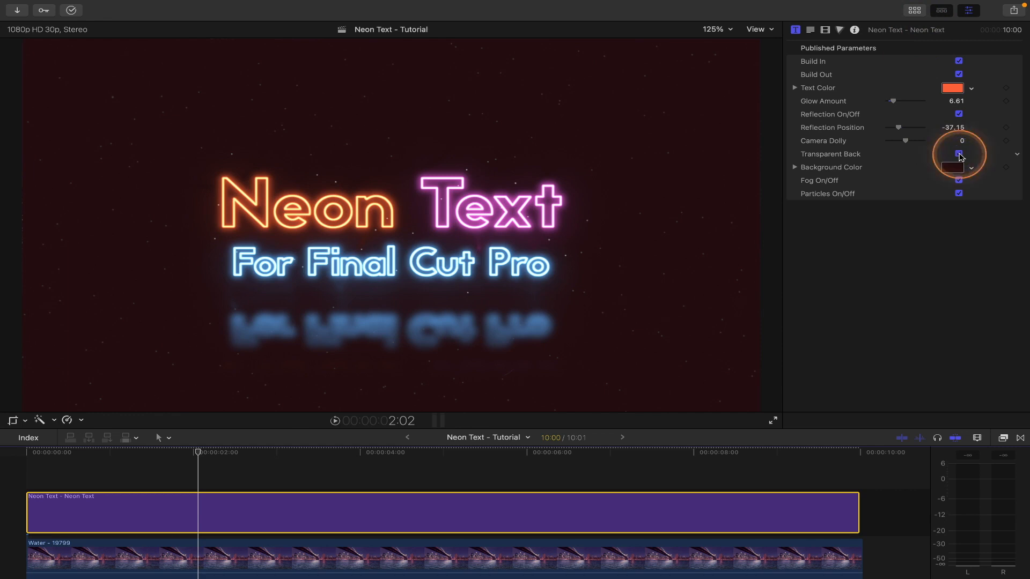
{"action": "left_click", "coordinate": [958, 154]}
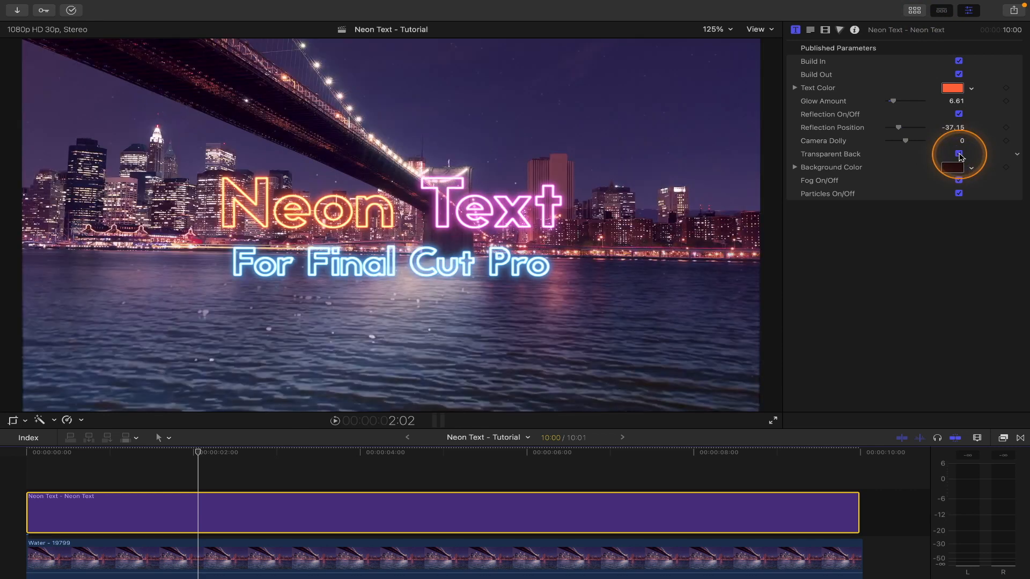
{"action": "left_click", "coordinate": [958, 154]}
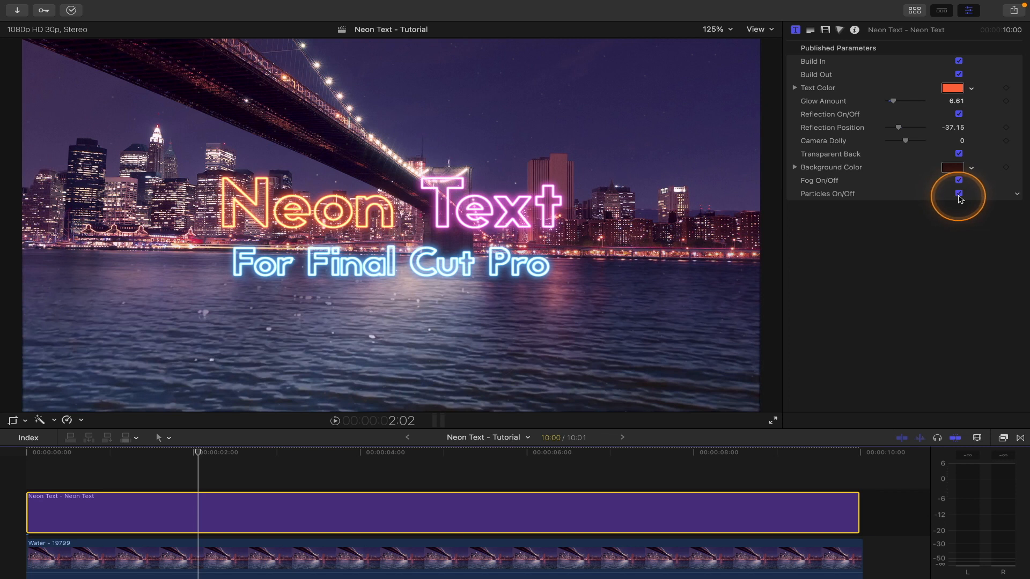
{"action": "left_click", "coordinate": [958, 194]}
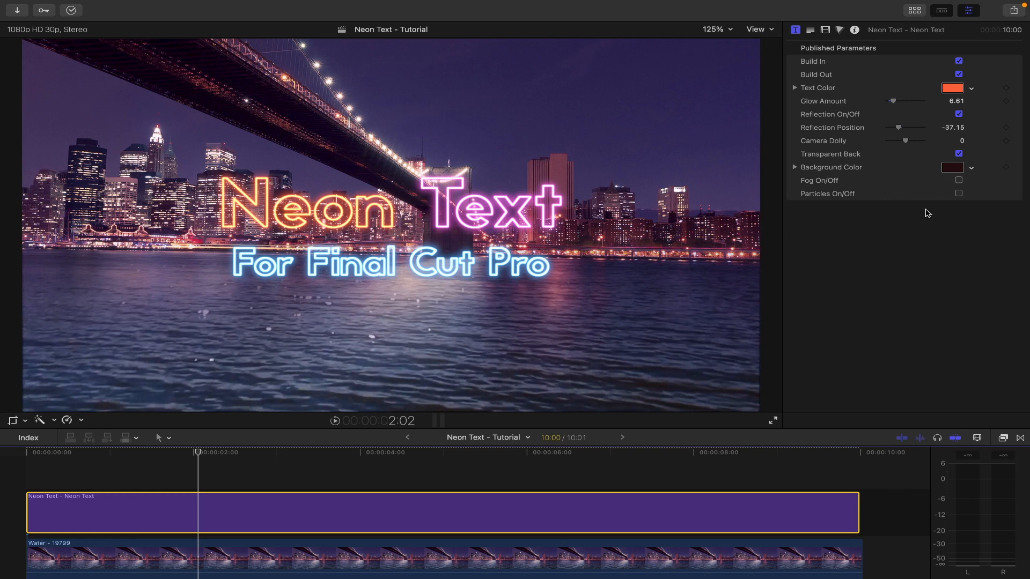
{"action": "left_click", "coordinate": [959, 195]}
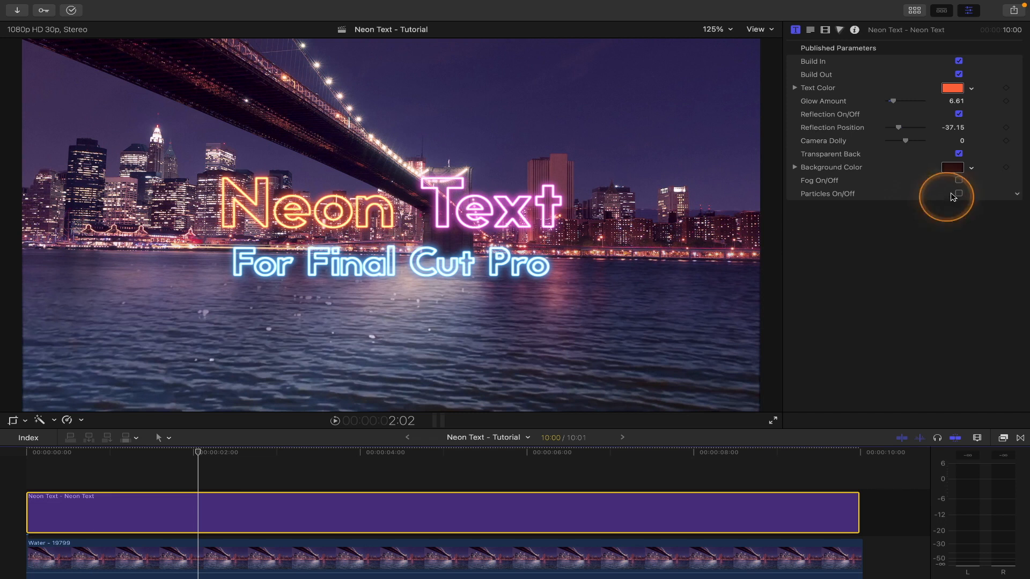
{"action": "left_click", "coordinate": [958, 181]}
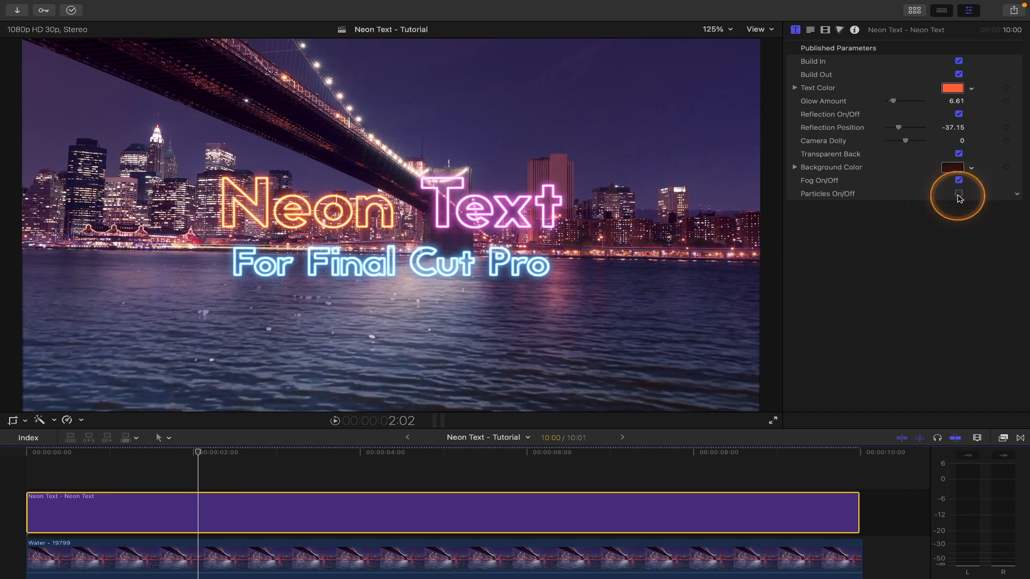
{"action": "left_click", "coordinate": [958, 194]}
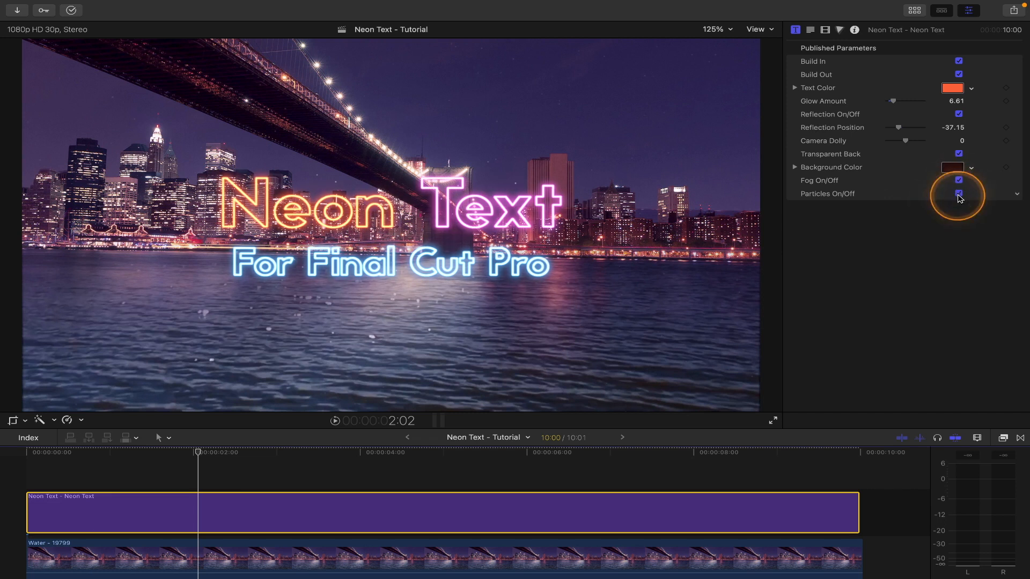